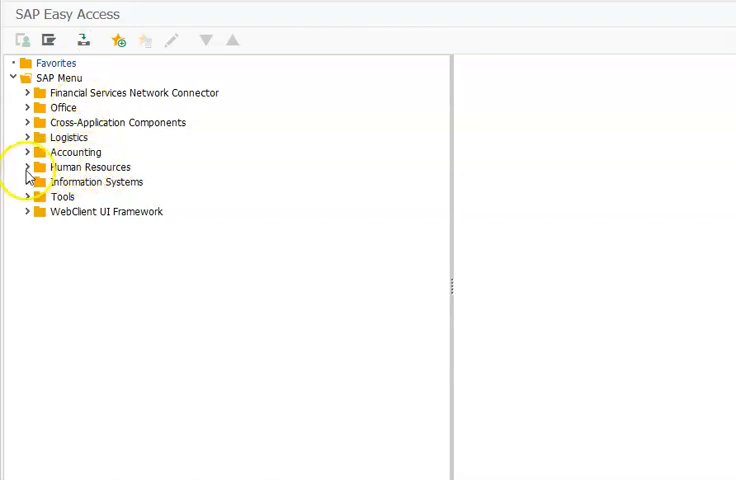
# - Expand Tools > ABAP Workbench > Development and launch the Function Builder
pyautogui.click(27, 197)
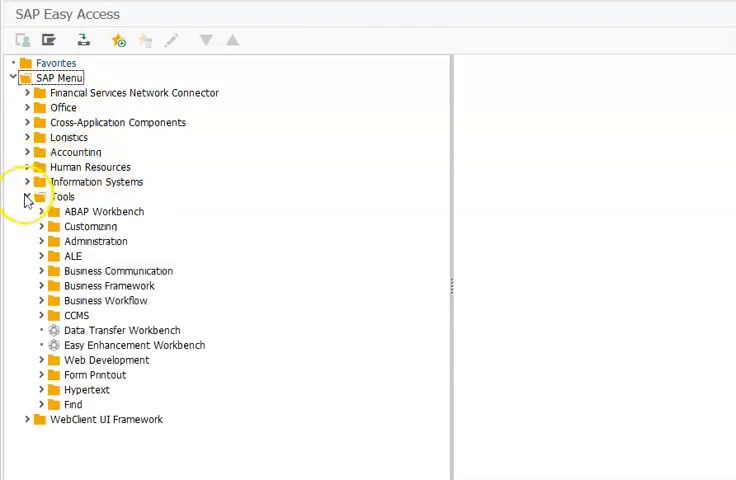
pyautogui.click(28, 196)
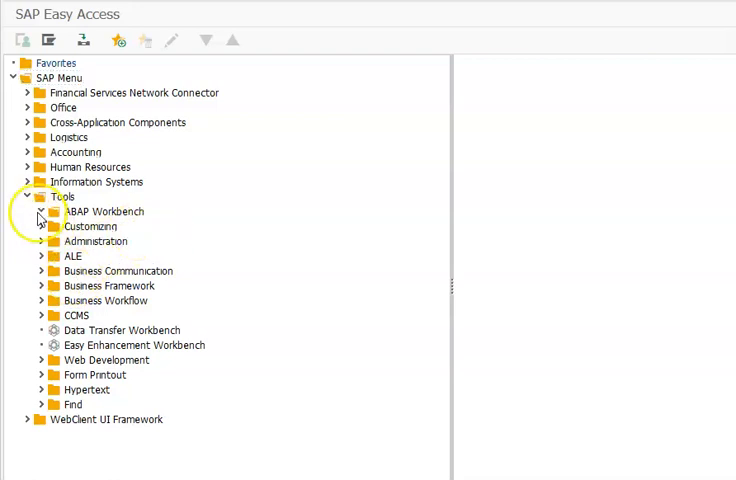
pyautogui.click(40, 211)
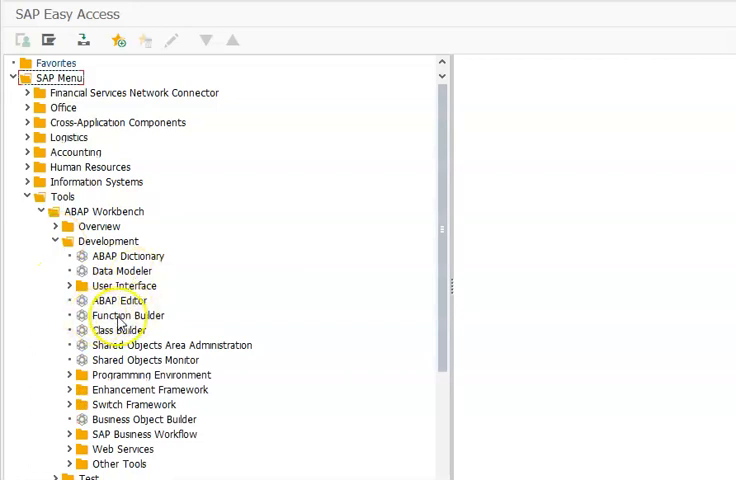
pyautogui.doubleClick(130, 315)
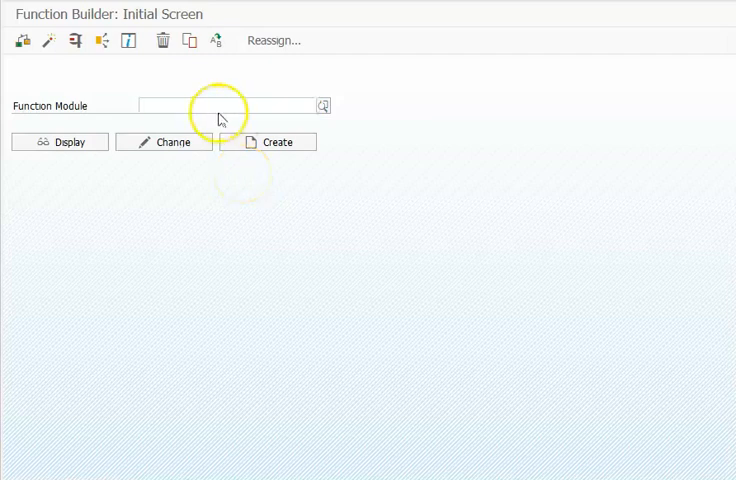
# - Create function module ZVA_SCARR in group ZVA_FG11 with short text 'scarr', accepting the reserved-name warning
pyautogui.write('zvu_fg11')
pyautogui.write('s')
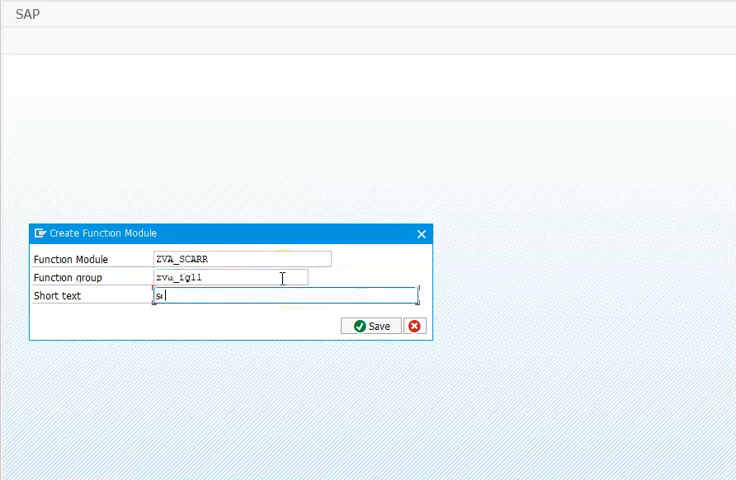
pyautogui.click(372, 325)
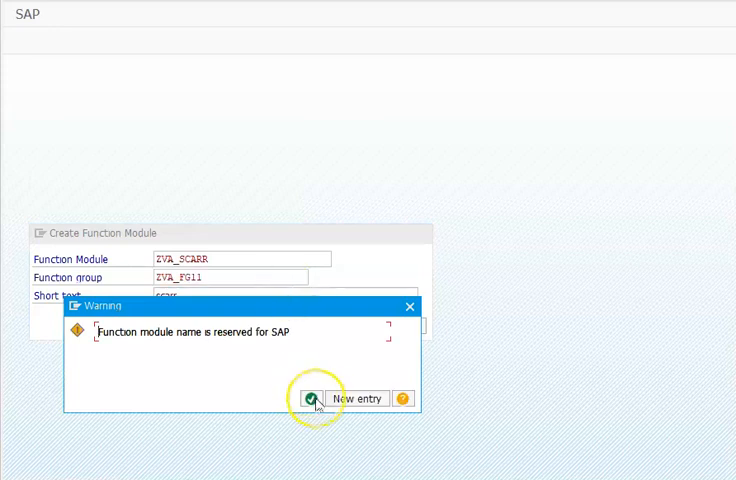
pyautogui.moveTo(315, 398)
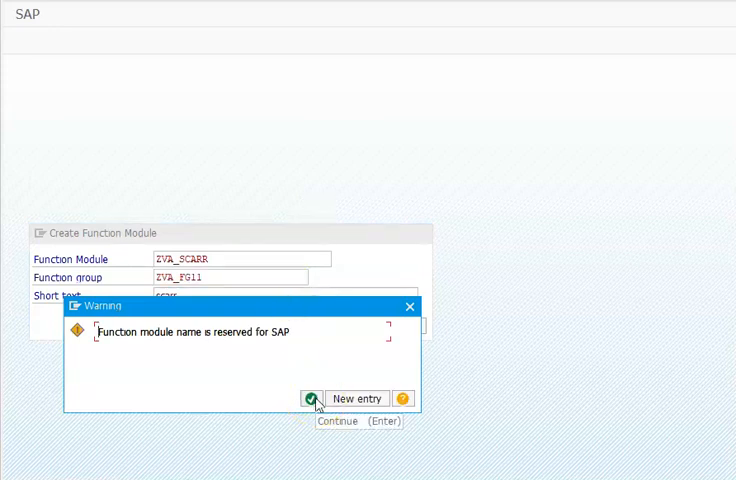
pyautogui.click(315, 398)
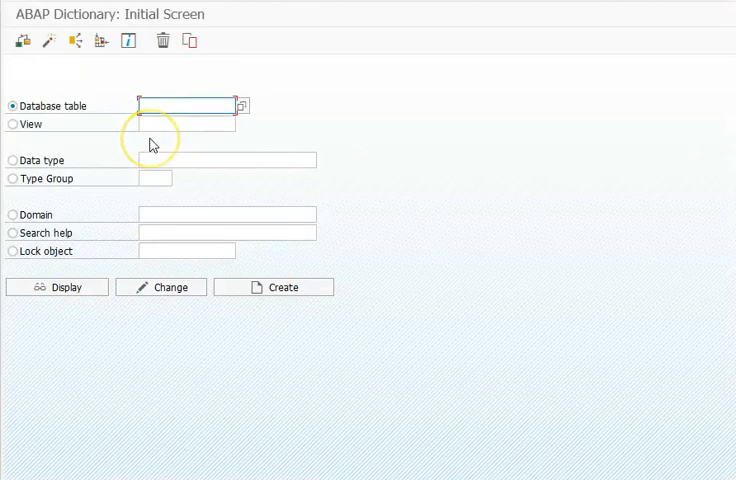
# - Display database table SCARR to view fields MANDT, CARRID, CARRNAME, CURRCODE and URL
pyautogui.write('scarr')
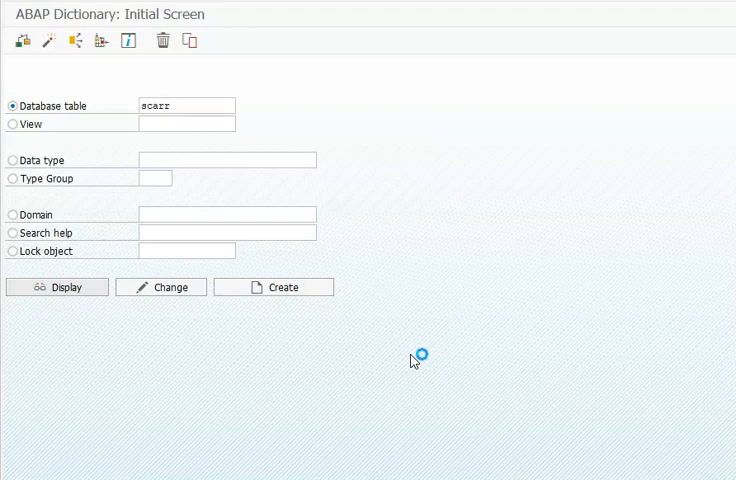
pyautogui.click(56, 287)
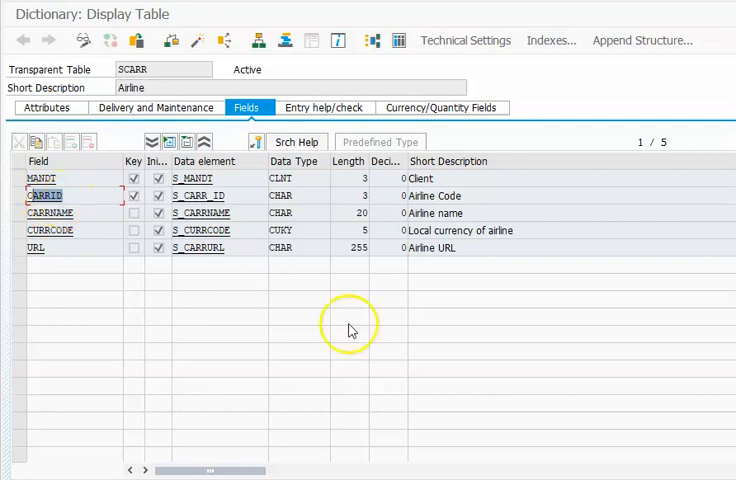
pyautogui.moveTo(390, 405)
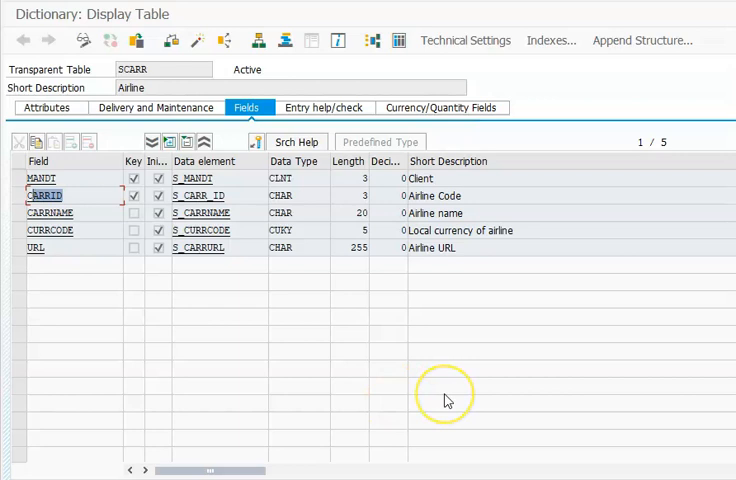
pyautogui.moveTo(535, 138)
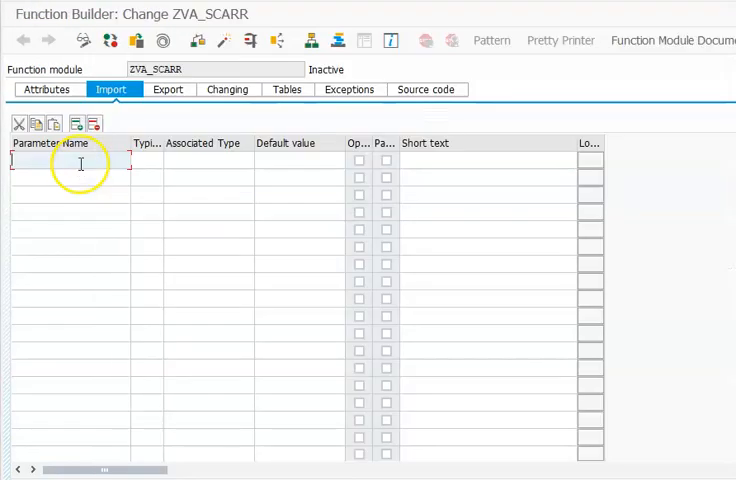
# - Add import parameter carrid with TYPE S_CARR_ID to ZVA_SCARR
pyautogui.write('carrid')
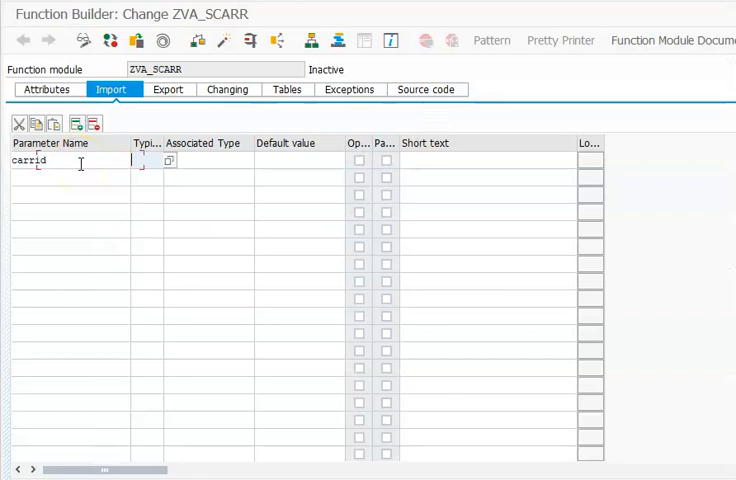
pyautogui.write('type')
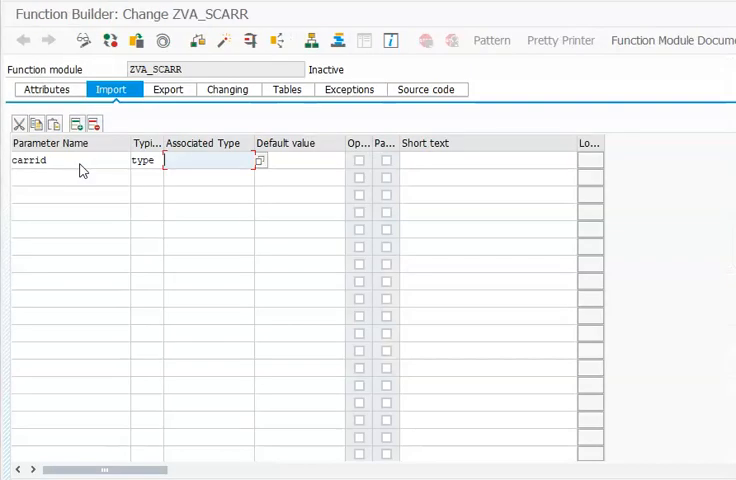
pyautogui.write('s_ca')
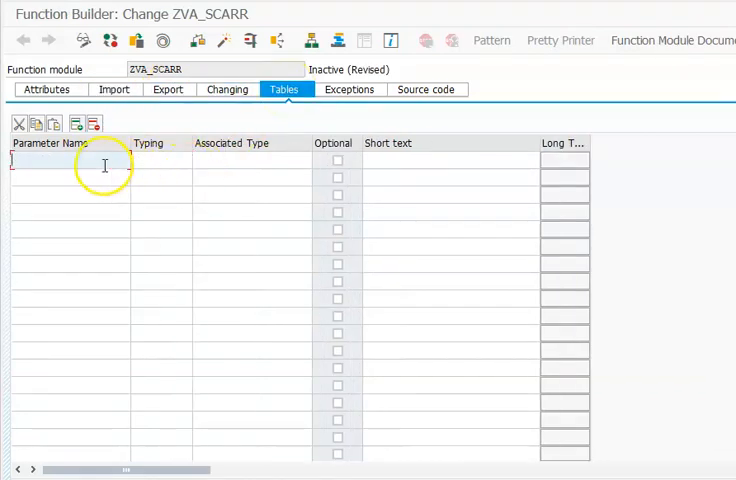
# - Add table parameter ITCARR LIKE SCARR with short text 'Airline'
pyautogui.click(65, 162)
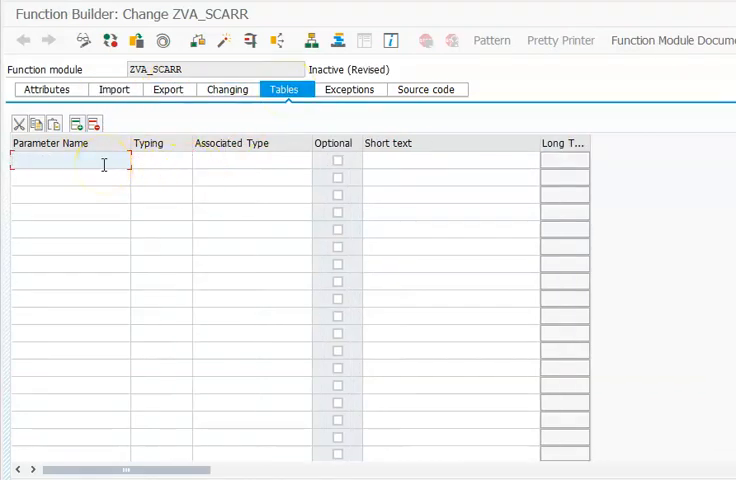
pyautogui.write('itcarr')
pyautogui.click(161, 160)
pyautogui.write('like')
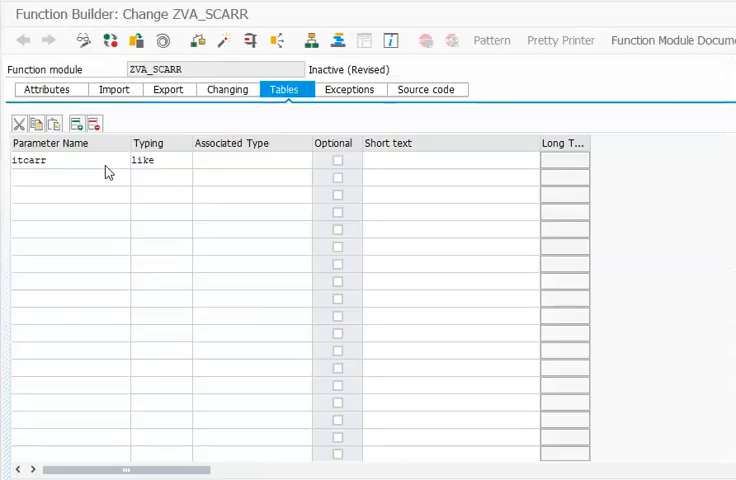
pyautogui.write('scarr')
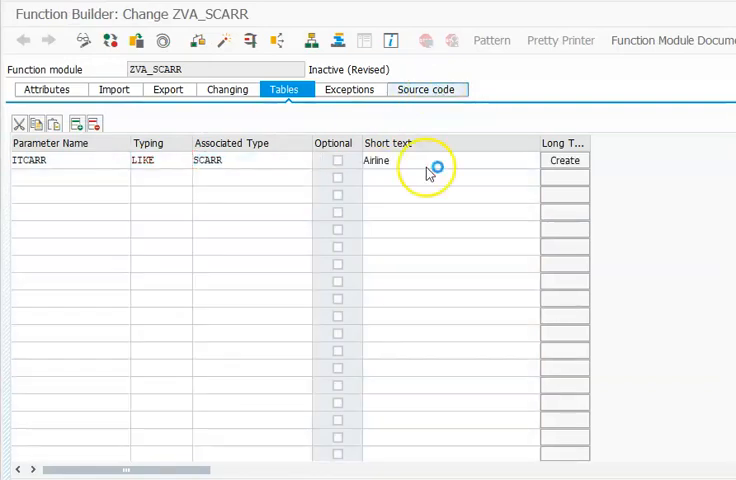
# - Write 'select * from scarr into table itcarr' in the function's source code
pyautogui.click(427, 89)
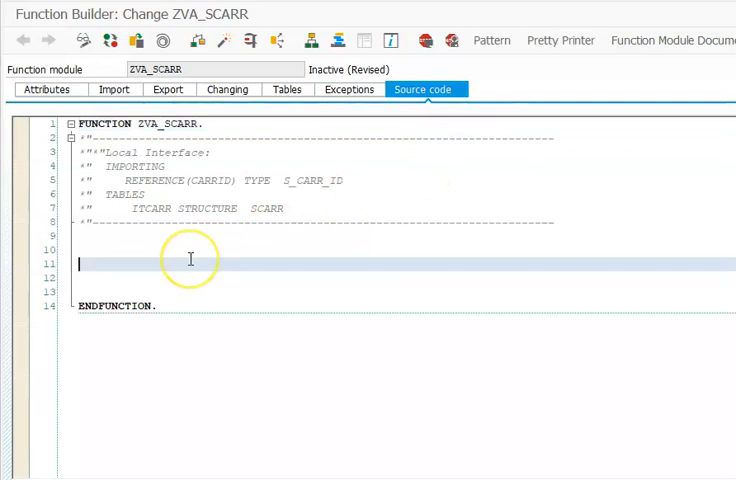
pyautogui.write('select *')
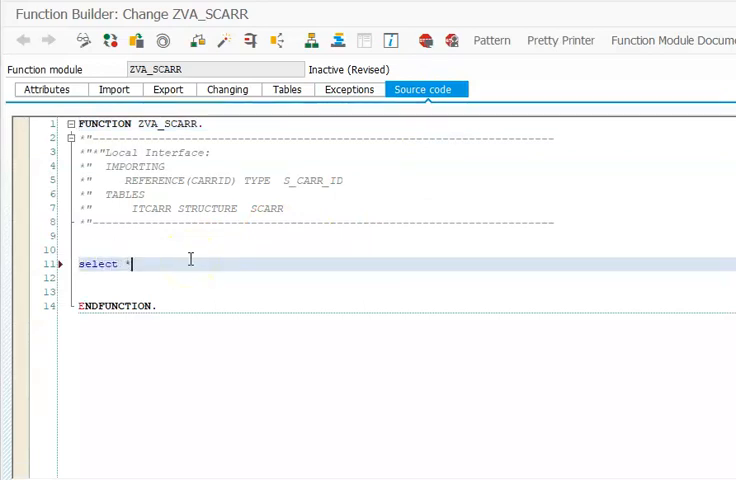
pyautogui.write('from')
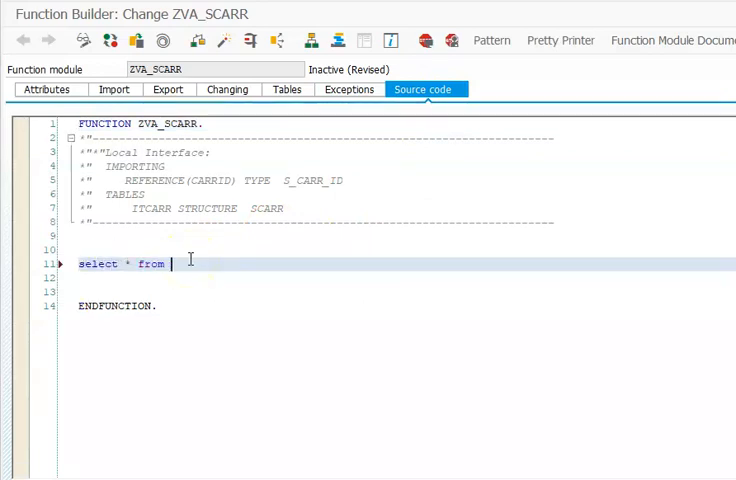
pyautogui.write('scr')
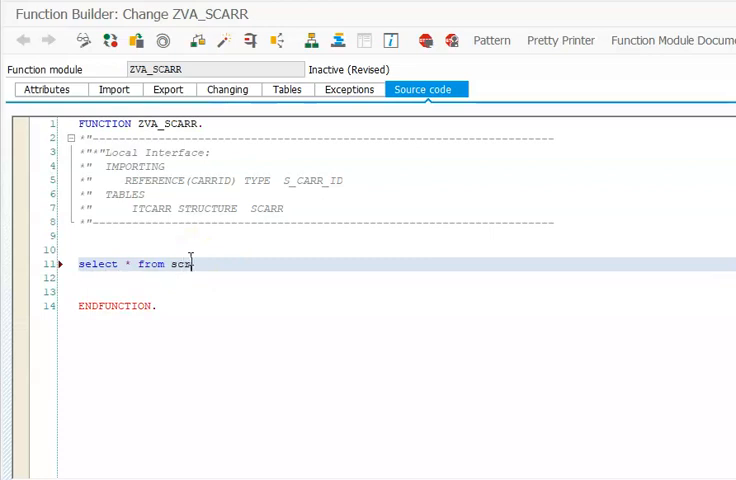
pyautogui.write('carr')
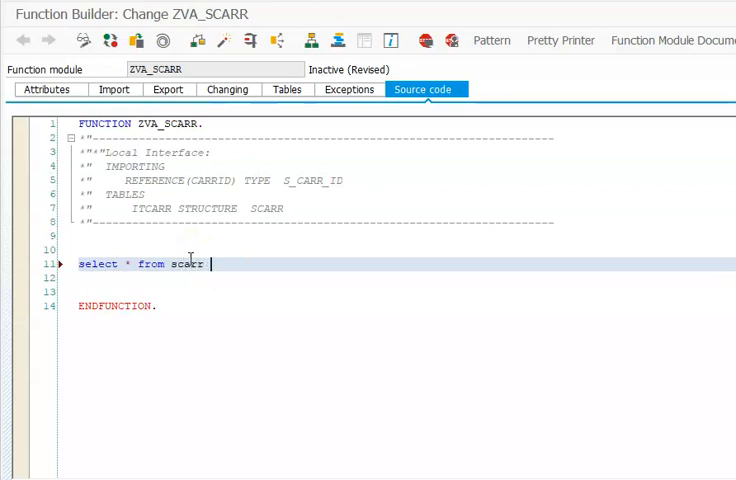
pyautogui.write('into table')
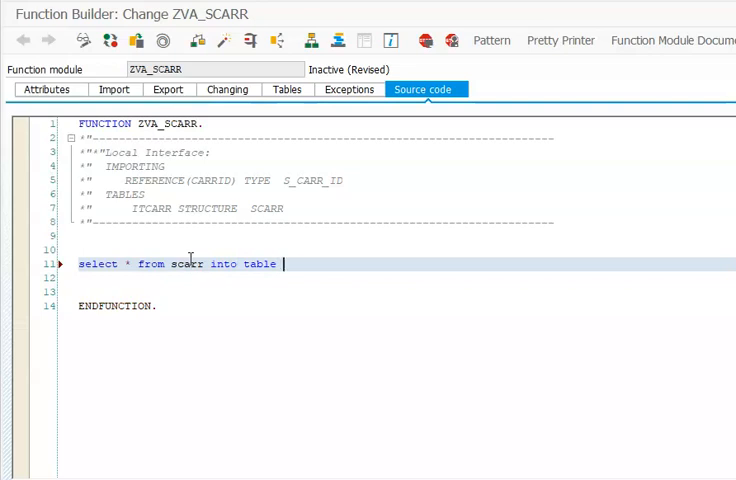
pyautogui.write('it')
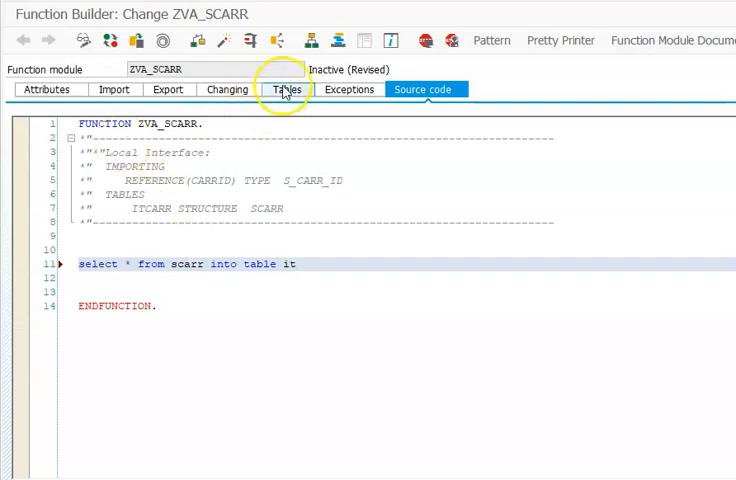
# - After checking the table parameters, append 'where carrid = carrid.' to the select
pyautogui.click(285, 90)
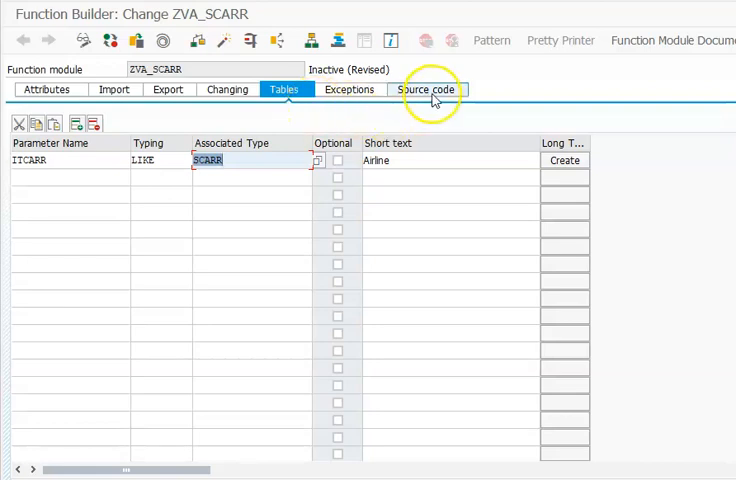
pyautogui.click(424, 89)
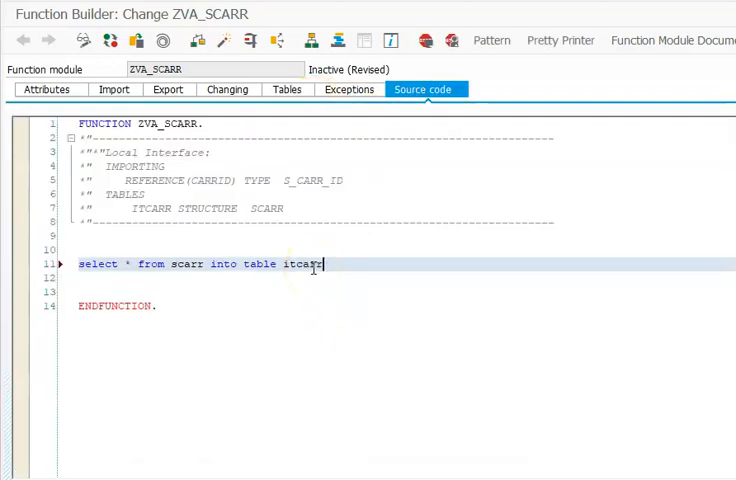
pyautogui.write('where')
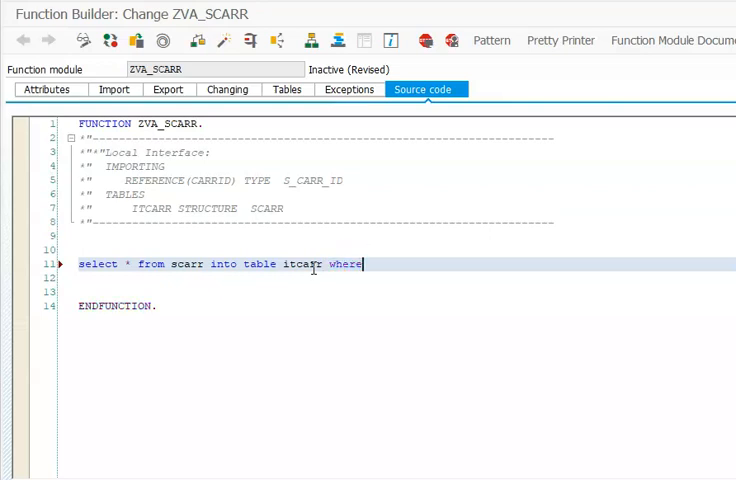
pyautogui.write('carrid =')
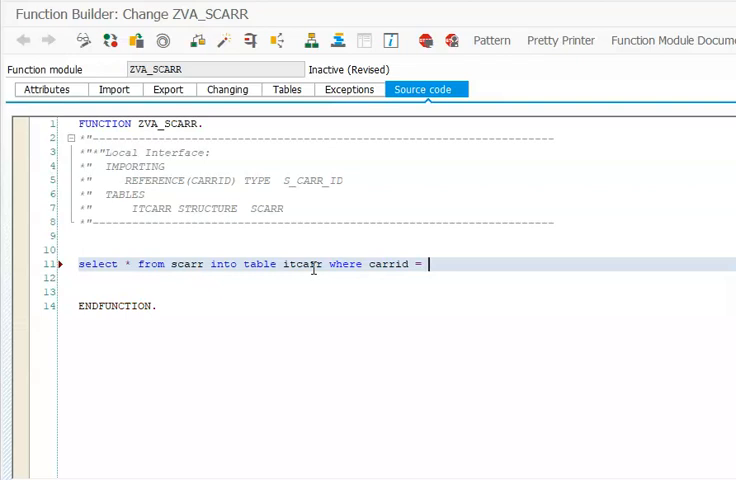
pyautogui.write('carrid.')
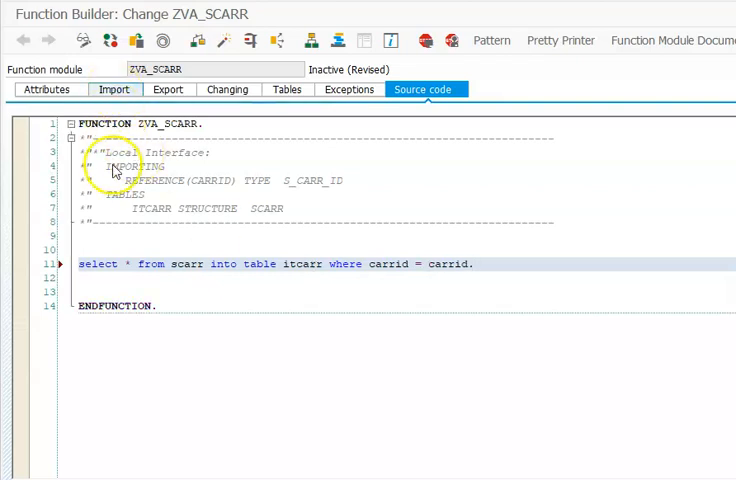
pyautogui.click(113, 89)
pyautogui.write('PCARRID')
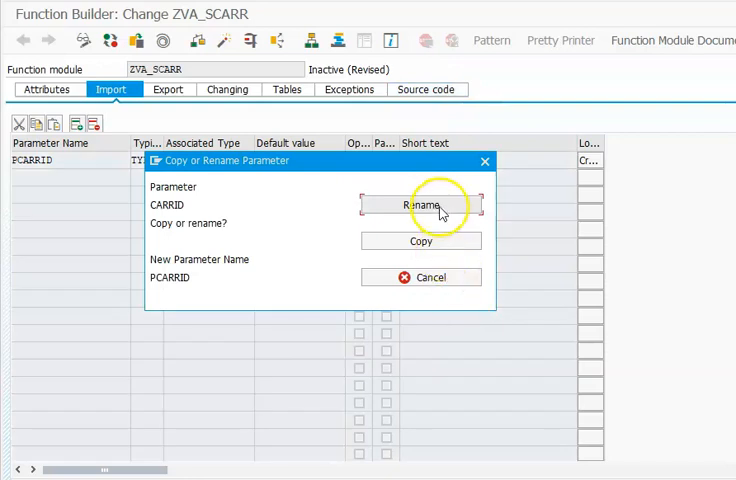
# - Rename import parameter CARRID to PCARRID so the where clause compares against pcarrid
pyautogui.click(423, 89)
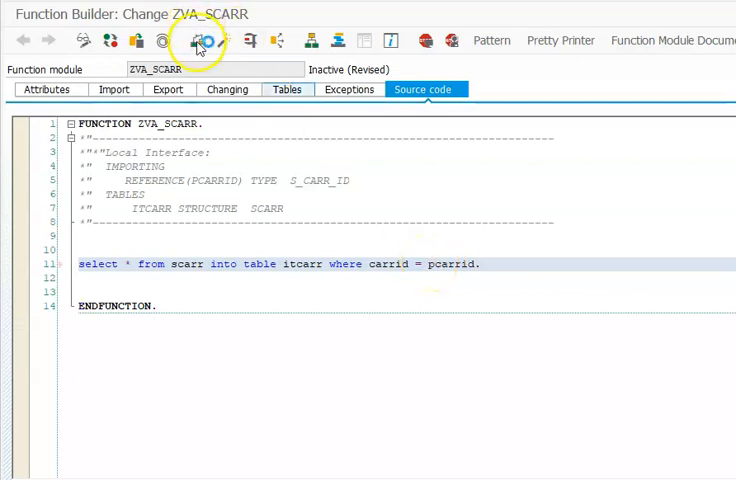
# - Save and activate ZVA_SCARR via the Inactive Objects list, then save and activate again
pyautogui.click(210, 40)
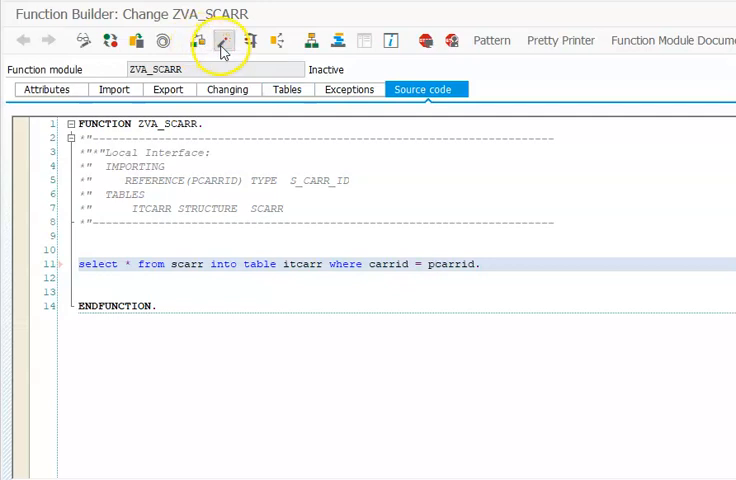
pyautogui.click(223, 40)
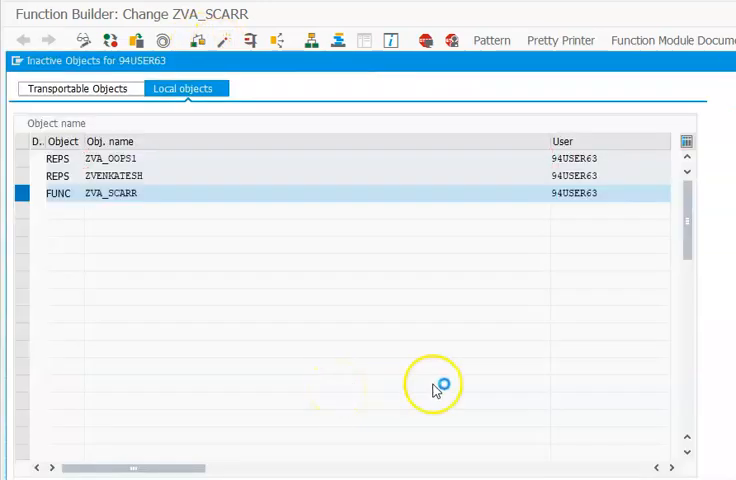
pyautogui.doubleClick(112, 192)
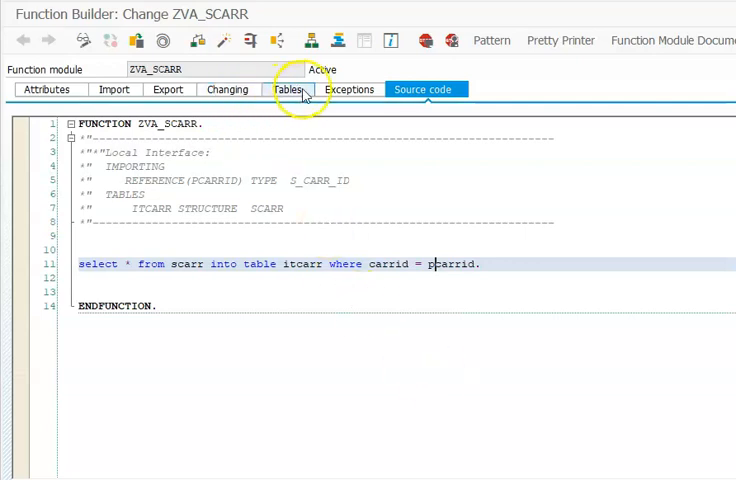
pyautogui.click(284, 89)
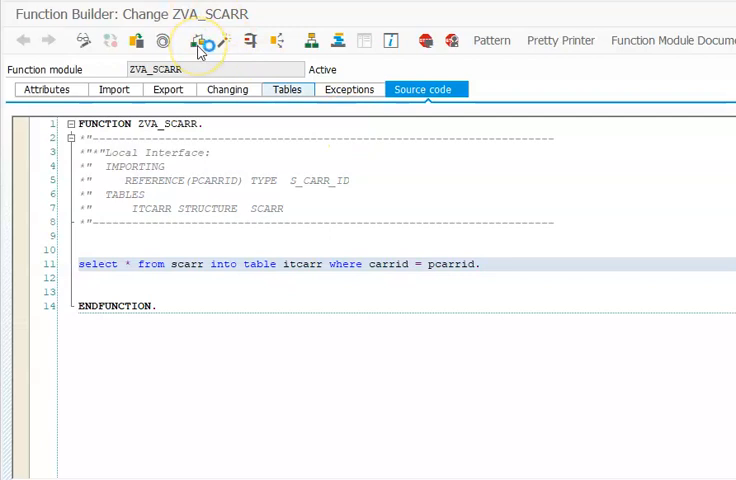
pyautogui.click(202, 40)
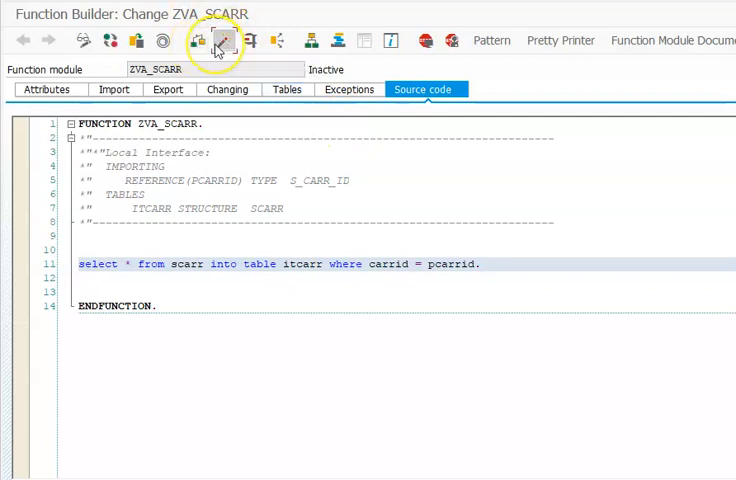
pyautogui.click(251, 40)
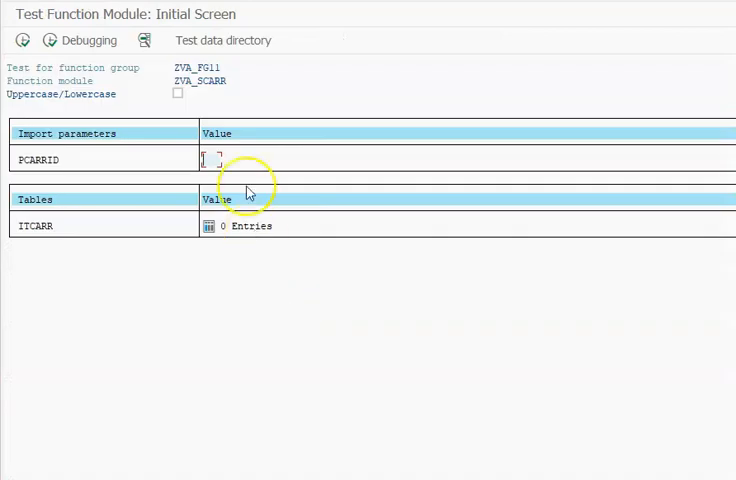
# - Test ZVA_SCARR with PCARRID AA, inspect the single ITCARR entry, and return to the source
pyautogui.write('aa')
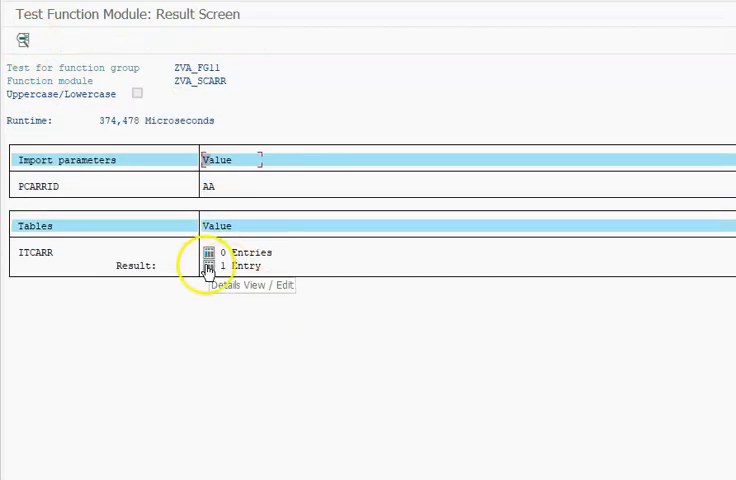
pyautogui.click(206, 261)
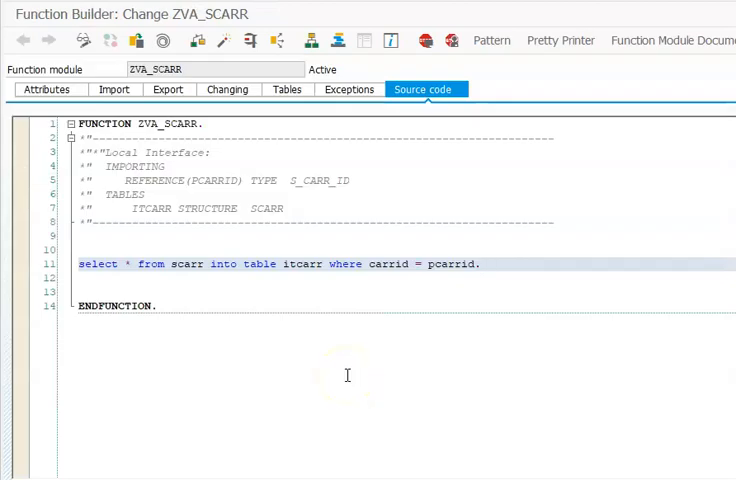
pyautogui.click(480, 264)
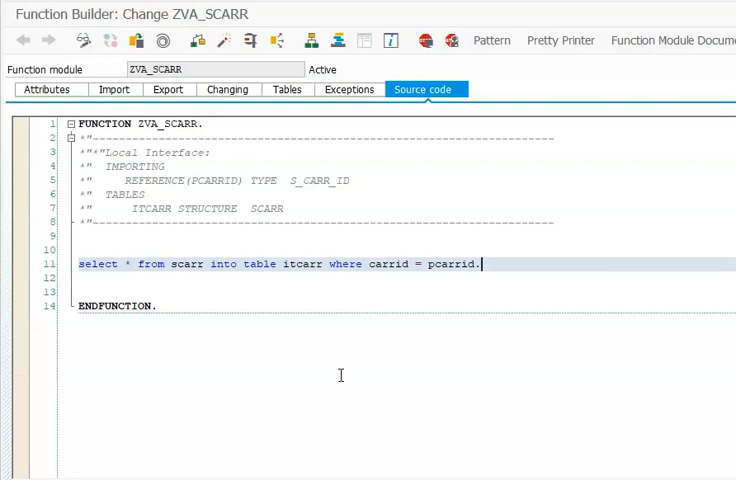
pyautogui.moveTo(499, 337)
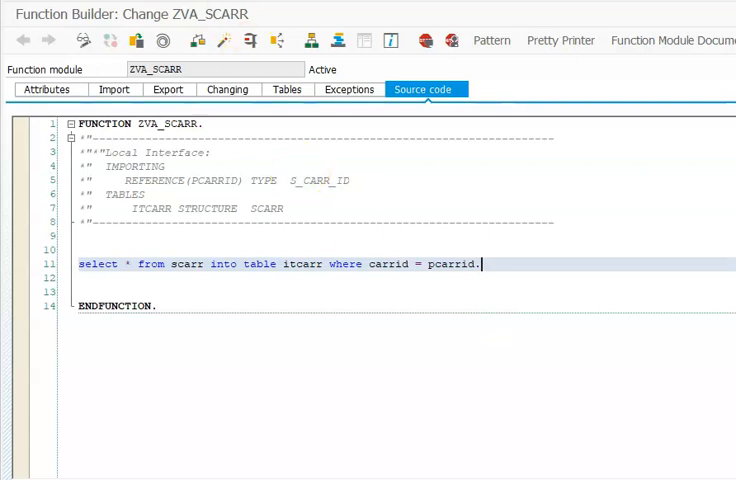
pyautogui.moveTo(24, 40)
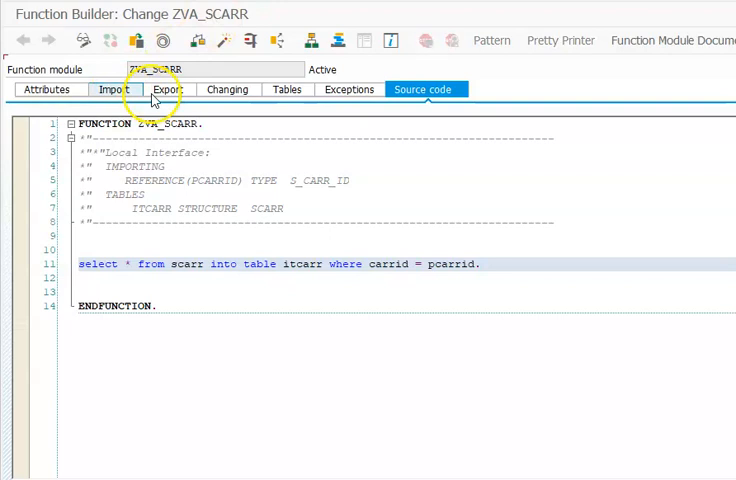
pyautogui.click(165, 89)
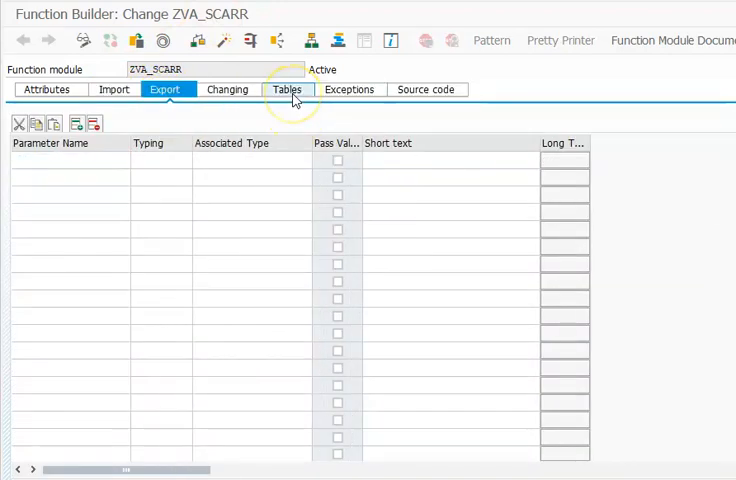
pyautogui.click(286, 89)
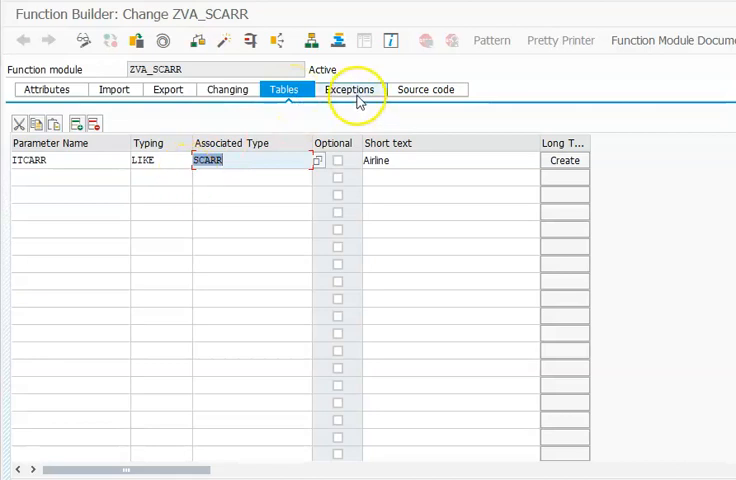
pyautogui.click(348, 89)
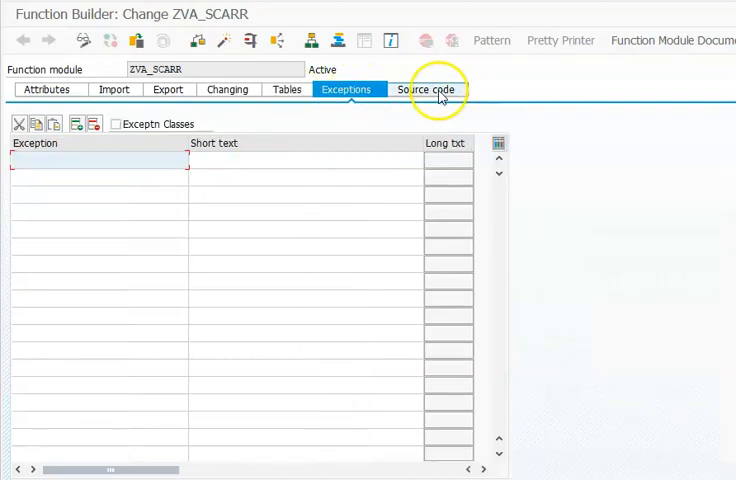
pyautogui.click(426, 89)
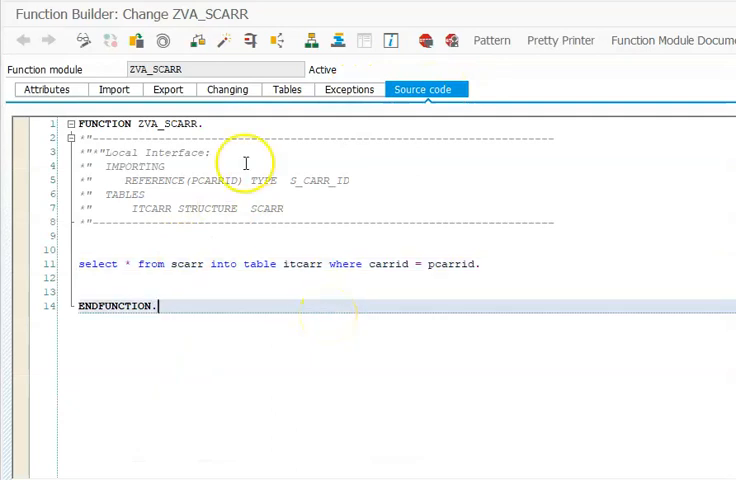
pyautogui.moveTo(250, 288)
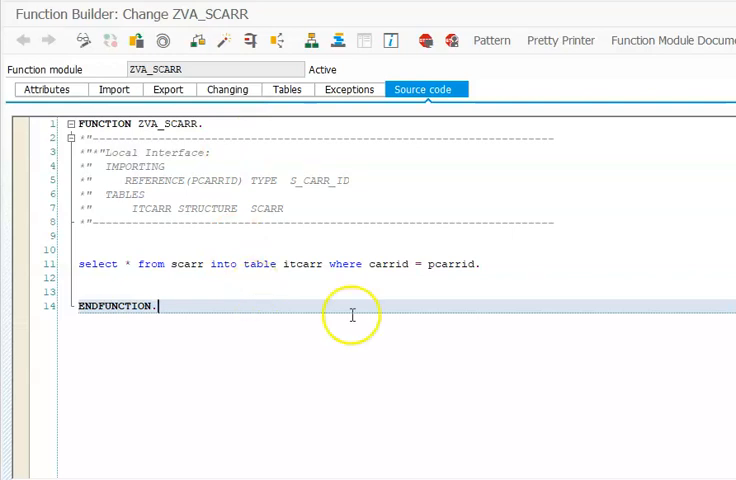
pyautogui.moveTo(394, 331)
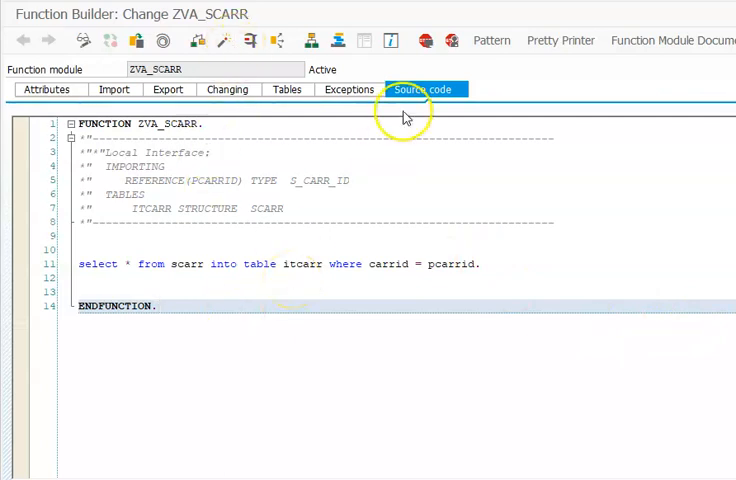
# - Add exception EXE with short text 'exception 1' to ZVA_SCARR
pyautogui.click(348, 89)
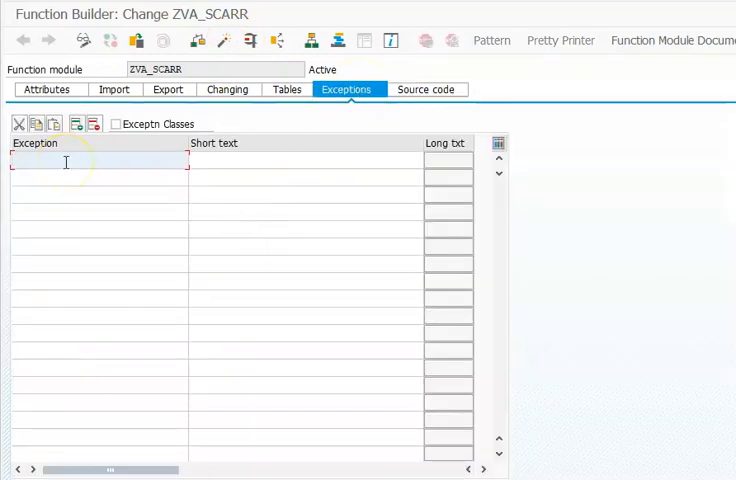
pyautogui.write('ex')
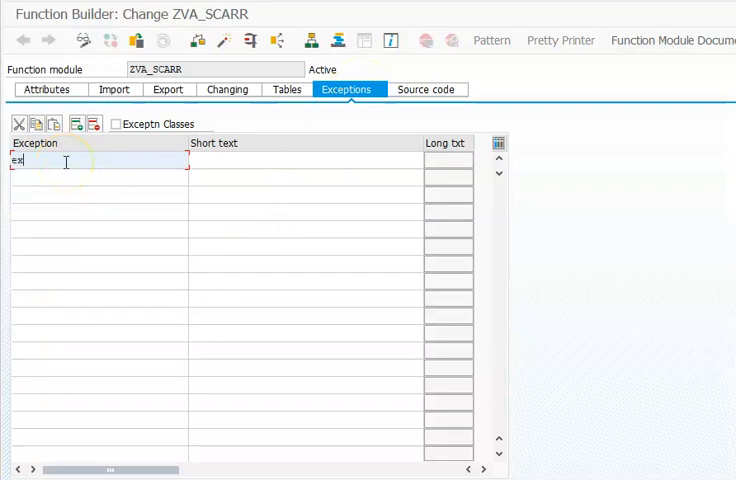
pyautogui.write('e')
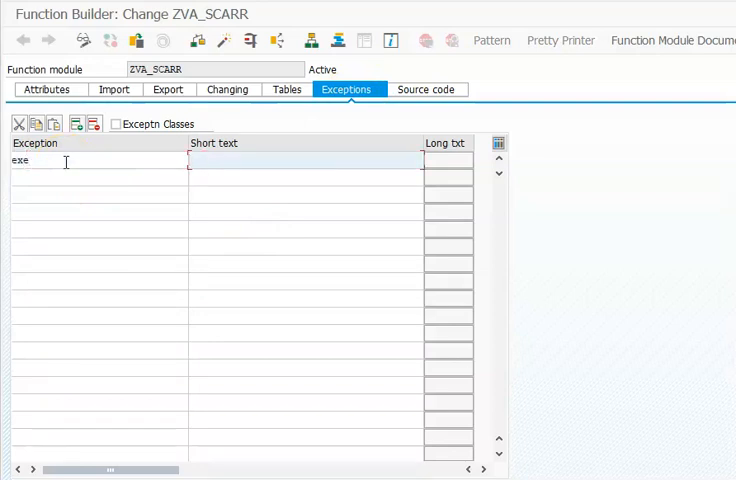
pyautogui.write('exception')
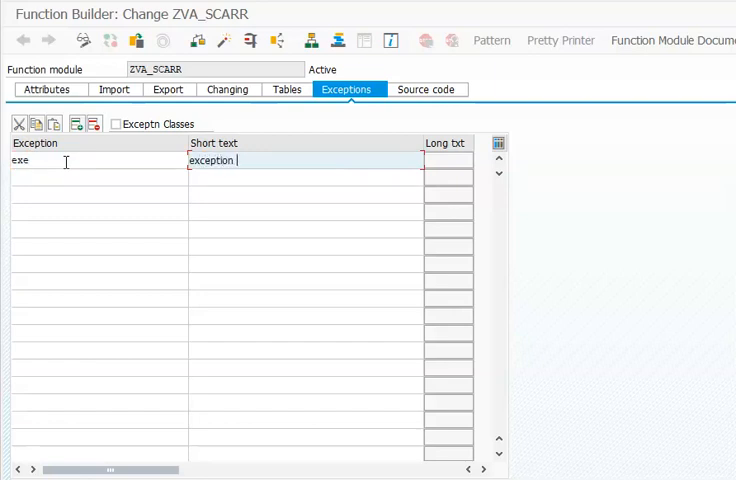
pyautogui.write('1')
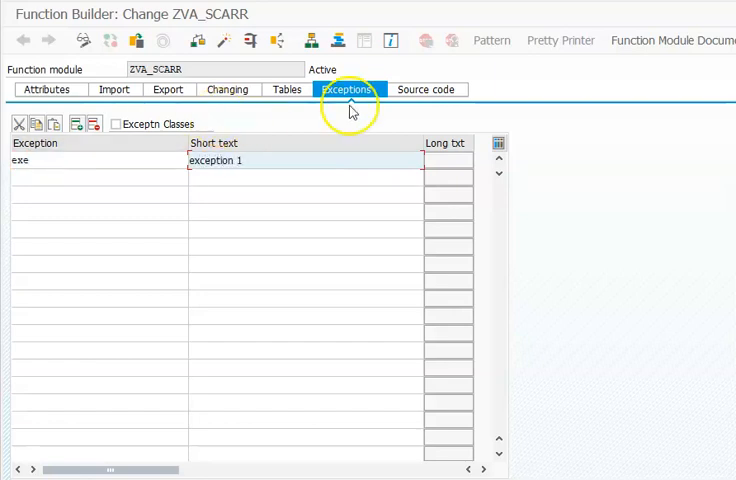
pyautogui.click(425, 89)
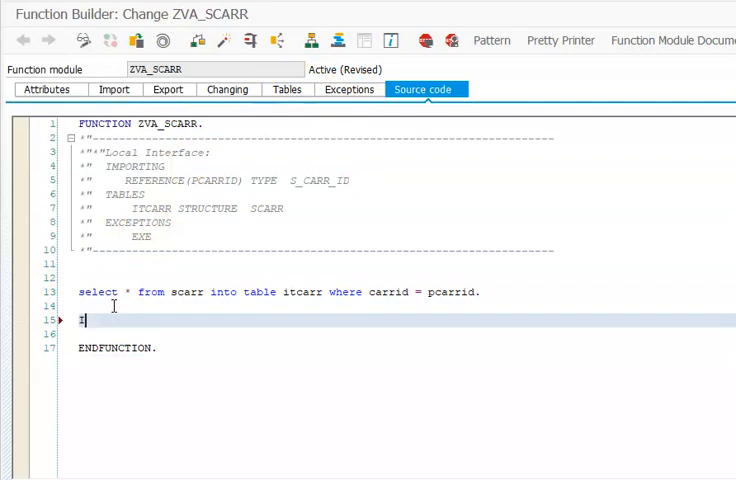
# - Add an IF SY-SUBRC <> 0. ... ENDIF block below the SELECT
pyautogui.write('IF SY-S')
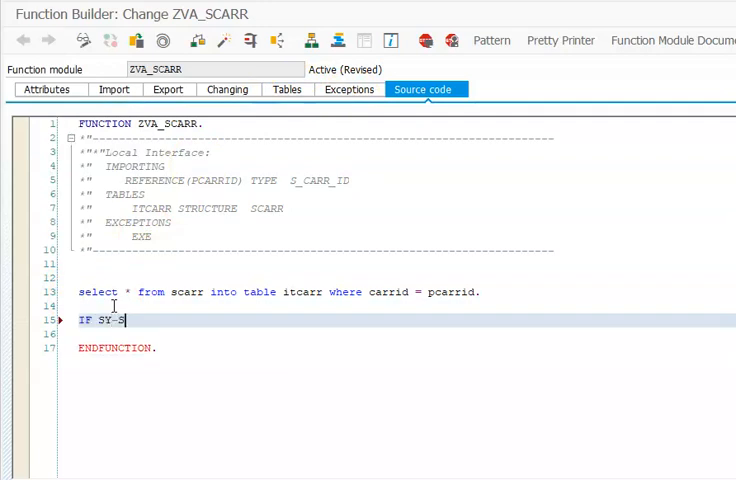
pyautogui.write('UBRC')
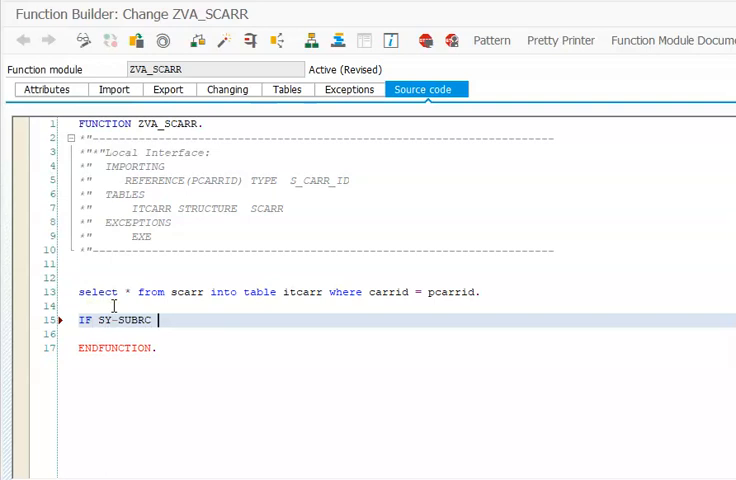
pyautogui.write('<> 0.')
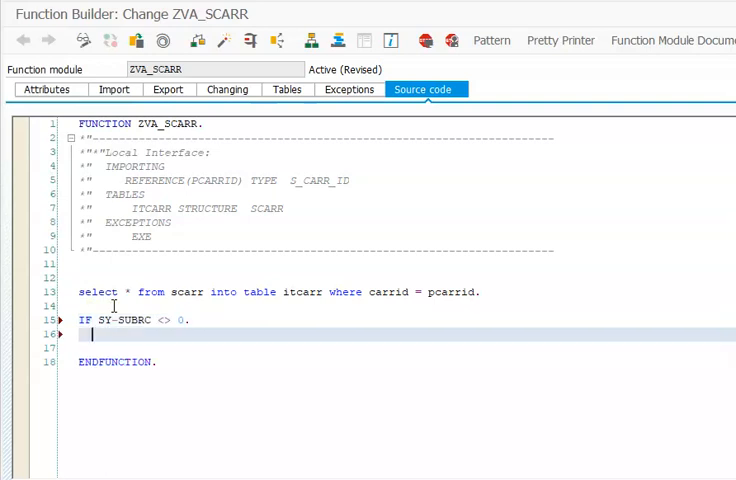
pyautogui.write('ENDIF.')
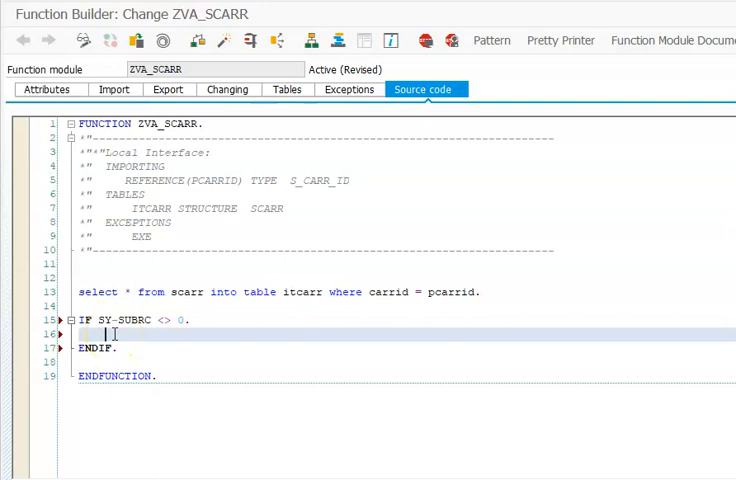
# - Raise exception EXE inside the IF block and verify EXE on the Exceptions tab
pyautogui.write('RAISE')
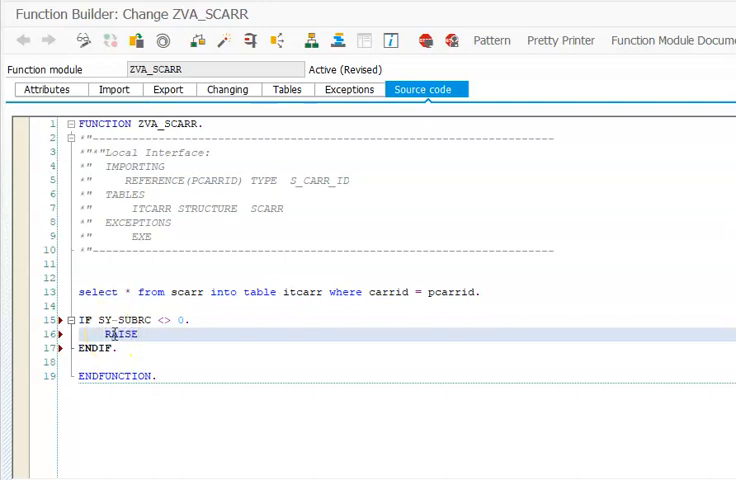
pyautogui.write('EXCEPTION')
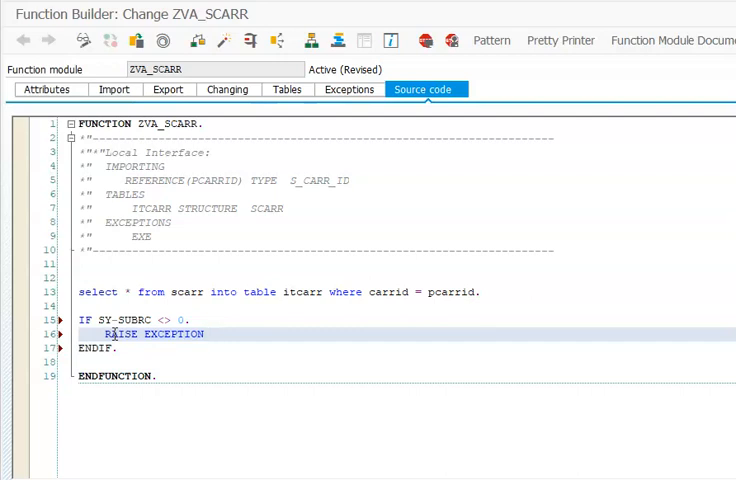
pyautogui.write('EXE.')
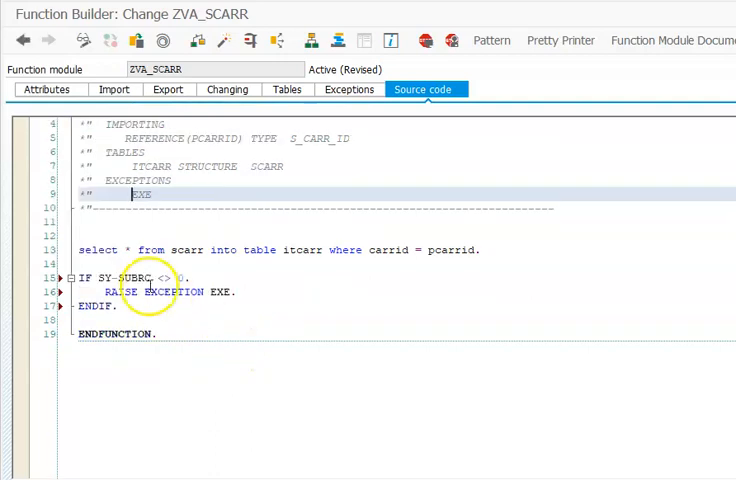
pyautogui.moveTo(330, 120)
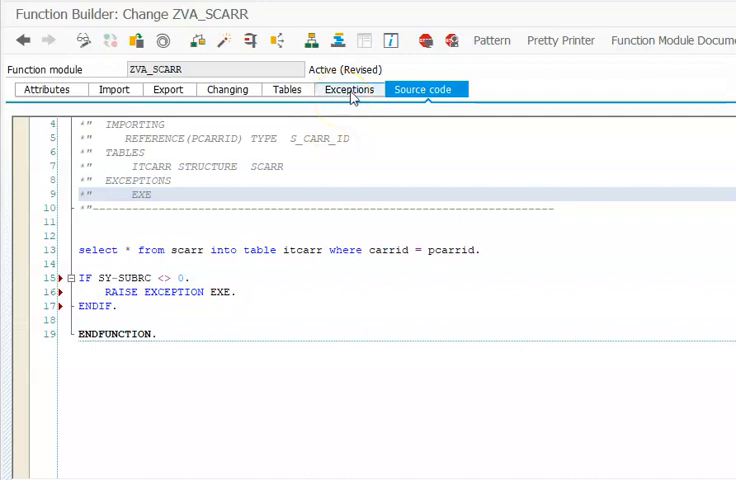
pyautogui.click(349, 89)
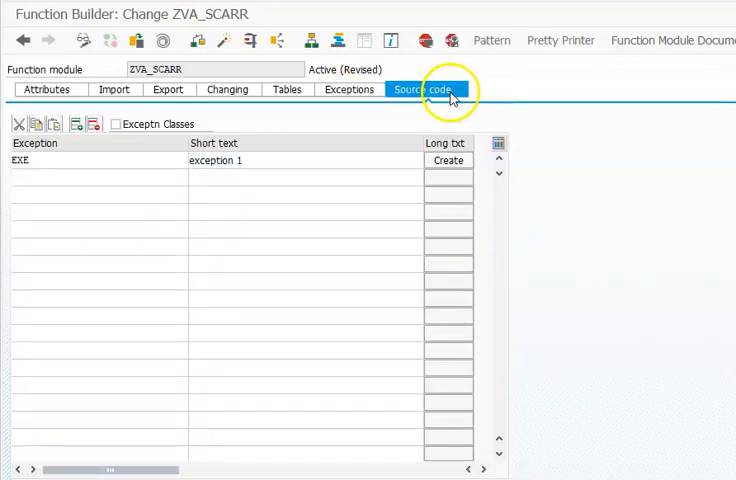
pyautogui.click(424, 89)
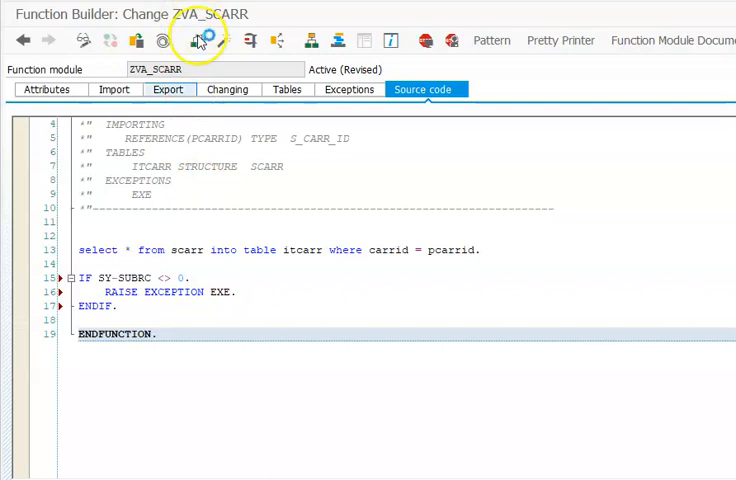
# - Save and activate ZVA_SCARR, then go back to the source to fix the EXE syntax error
pyautogui.click(222, 40)
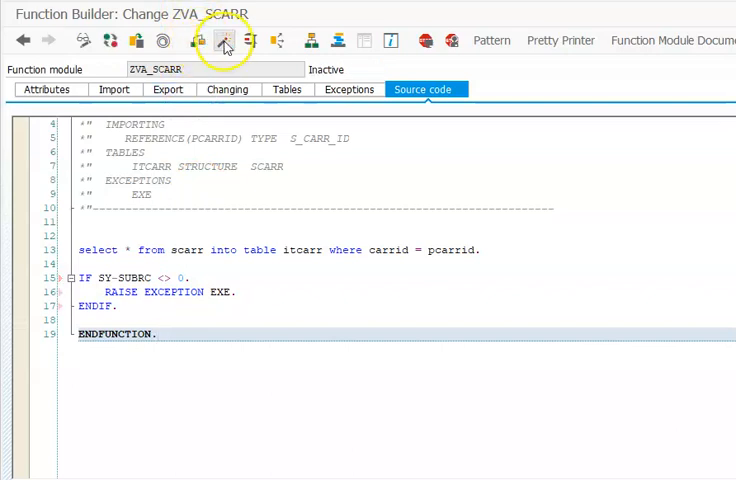
pyautogui.click(223, 40)
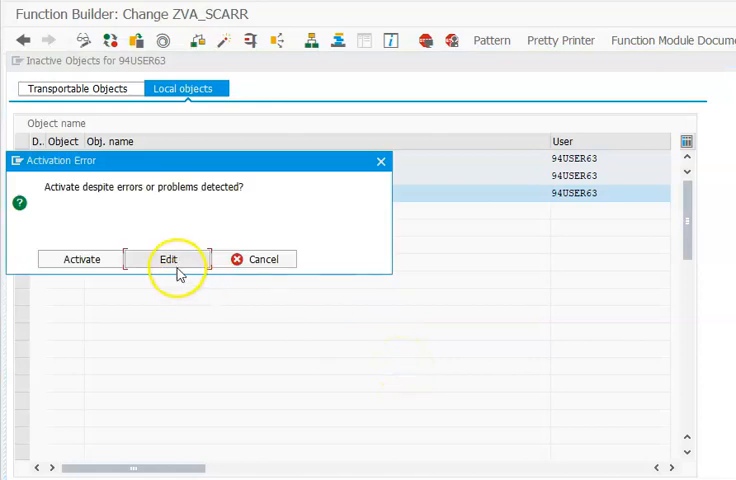
pyautogui.click(168, 258)
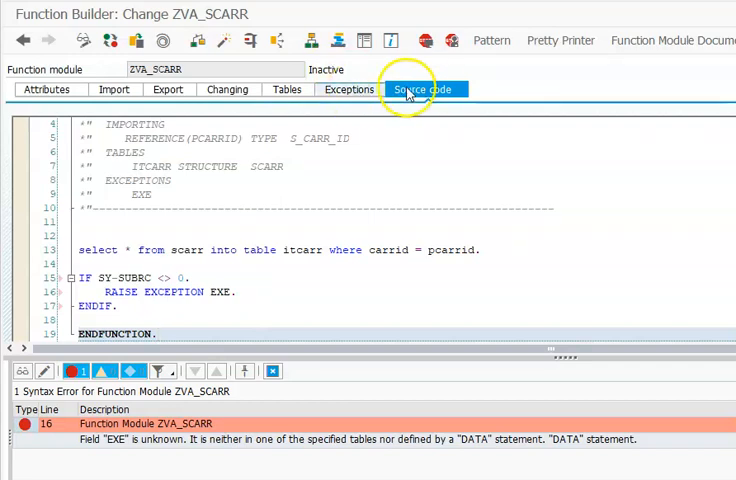
pyautogui.click(424, 89)
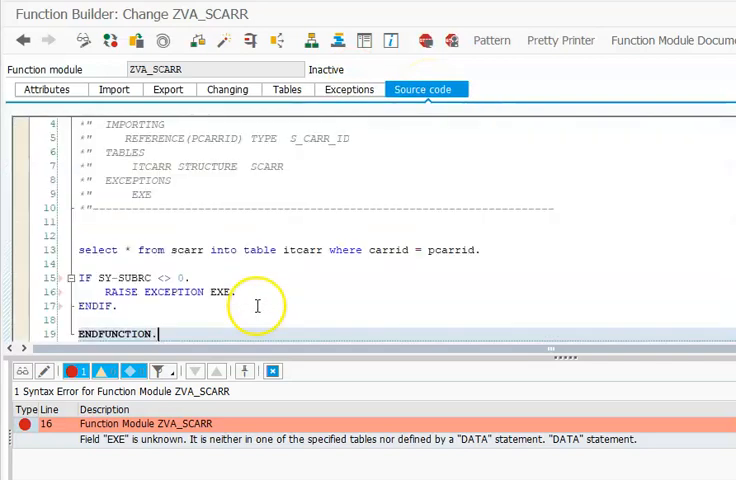
pyautogui.moveTo(380, 301)
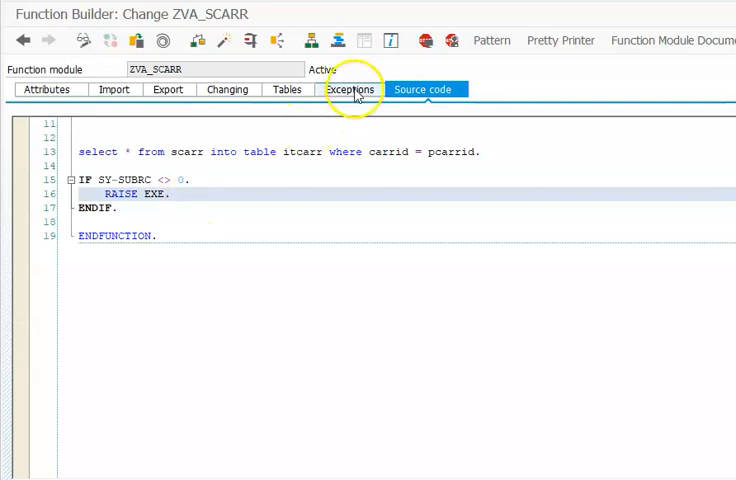
# - Recheck the exceptions, then run the ZVA_SCARR function test with PCARRID = AA
pyautogui.click(349, 89)
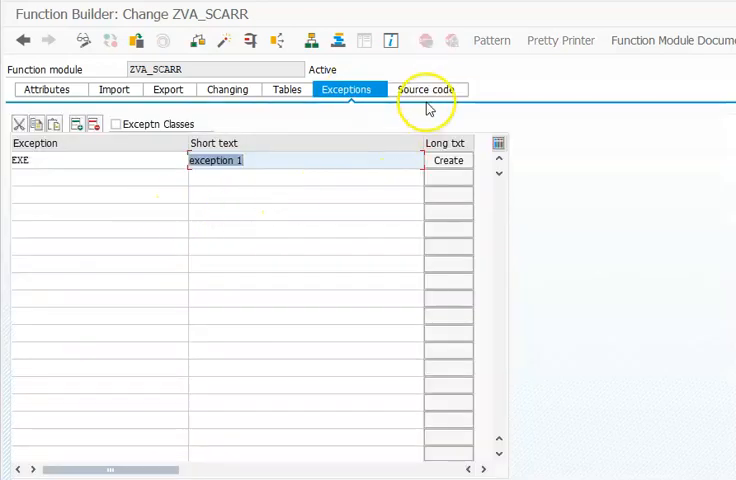
pyautogui.click(424, 89)
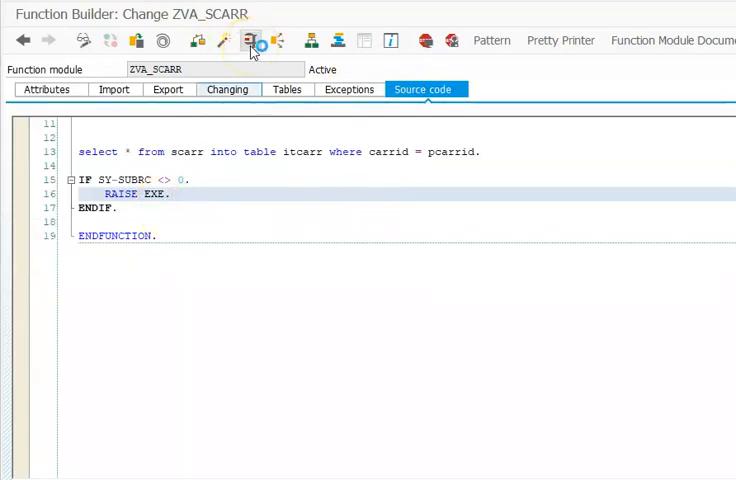
pyautogui.click(255, 40)
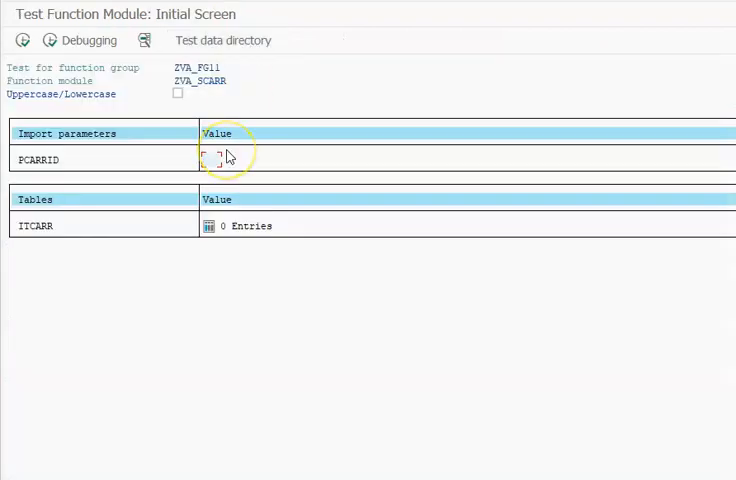
pyautogui.write('AA')
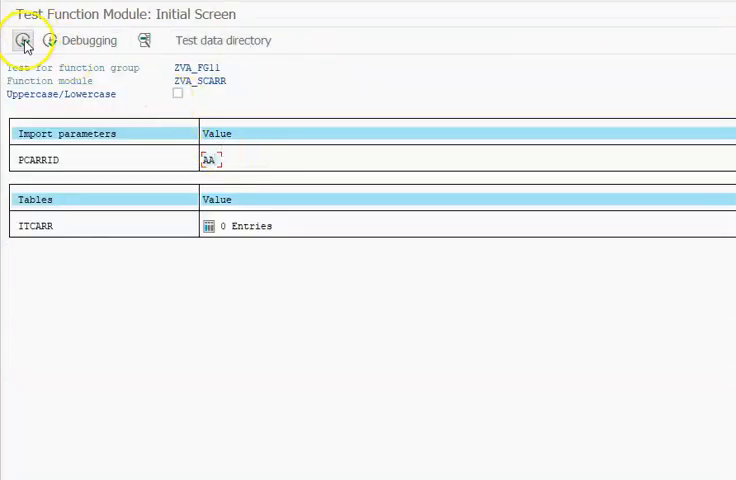
pyautogui.click(23, 40)
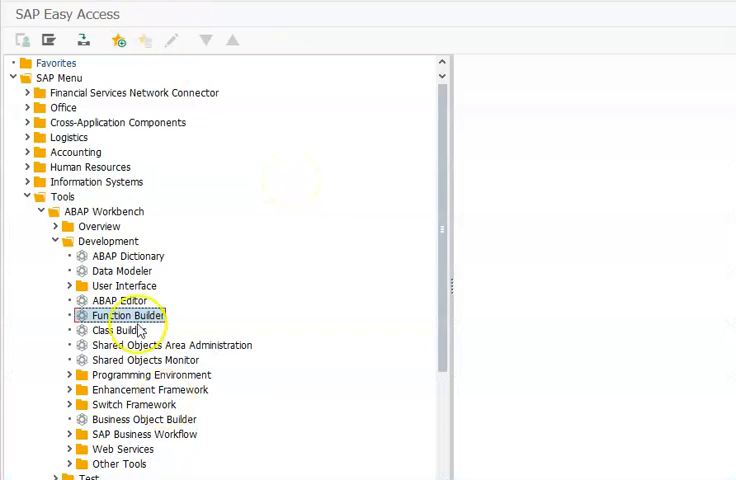
# - Create report program ZVA_SCARR in the ABAP Editor and save it as a local object
pyautogui.doubleClick(116, 300)
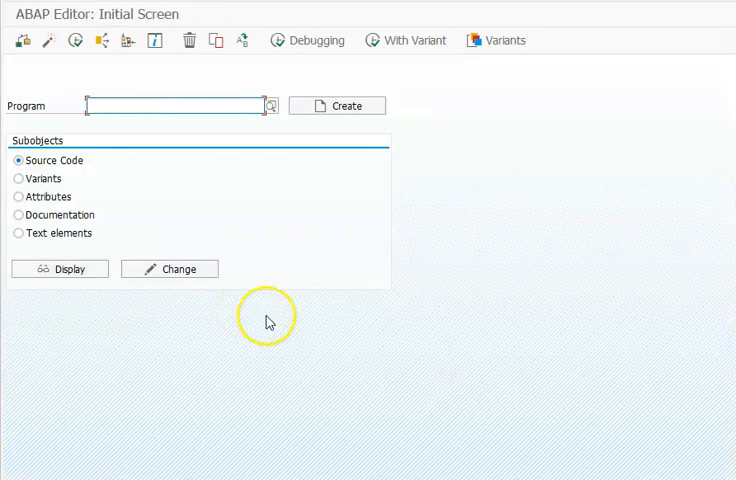
pyautogui.write('z')
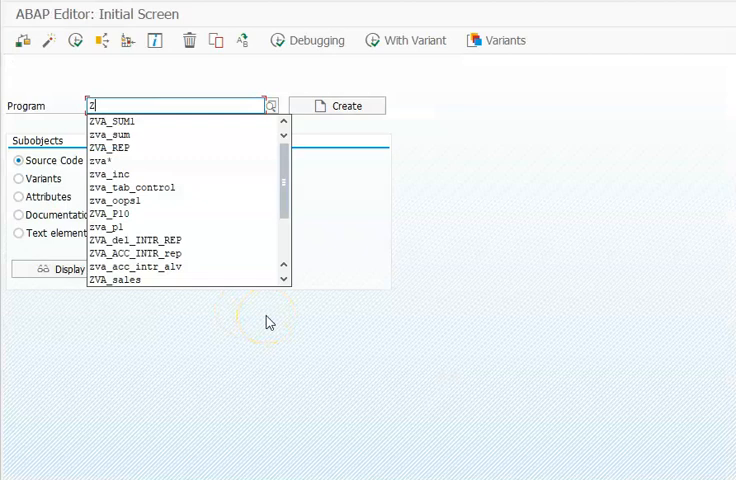
pyautogui.write('ZVA_SCARR')
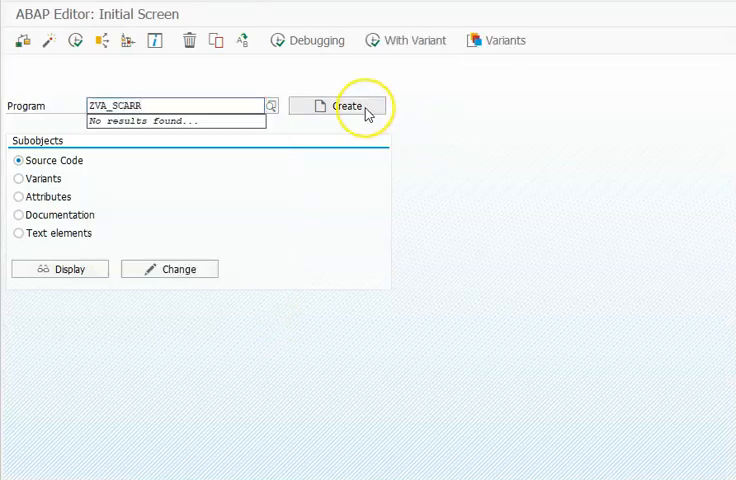
pyautogui.click(337, 105)
pyautogui.write('SCARR DATA')
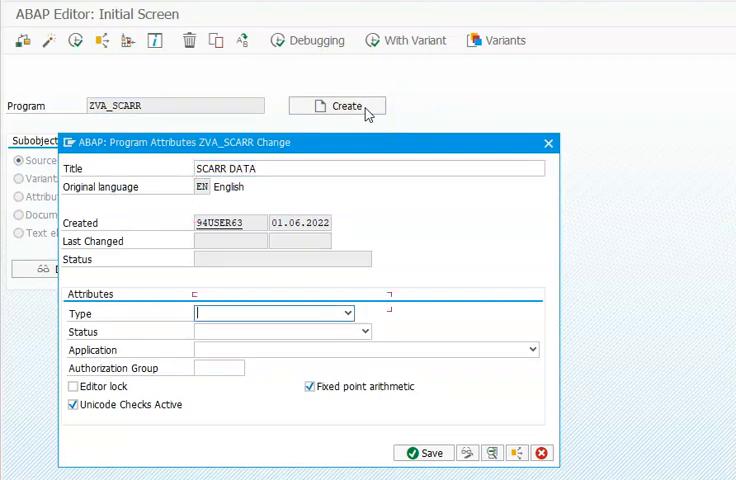
pyautogui.click(422, 452)
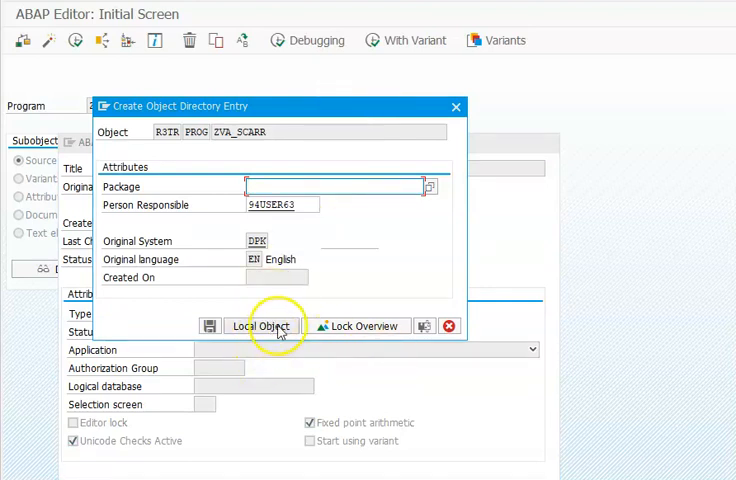
pyautogui.click(262, 325)
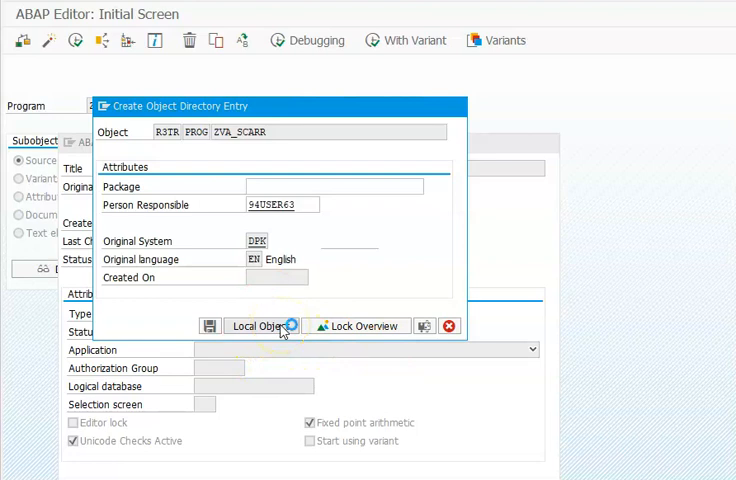
pyautogui.click(256, 326)
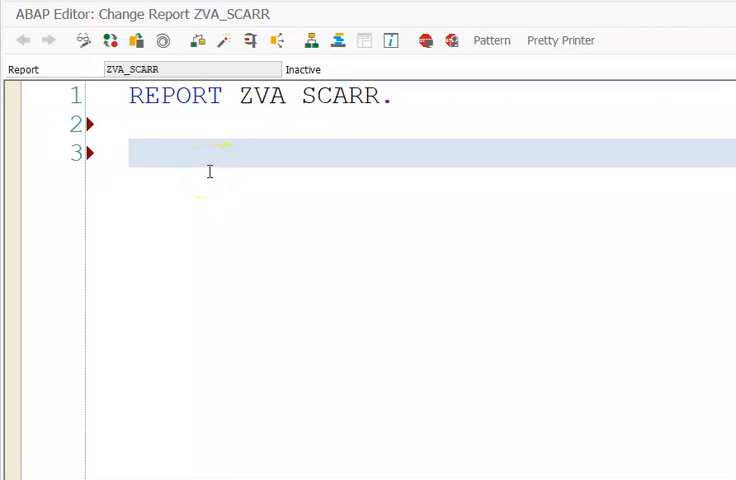
# - Declare DATA: IT_SCARR TYPE STANDARD TABLE OF SCARR
pyautogui.write('DATA')
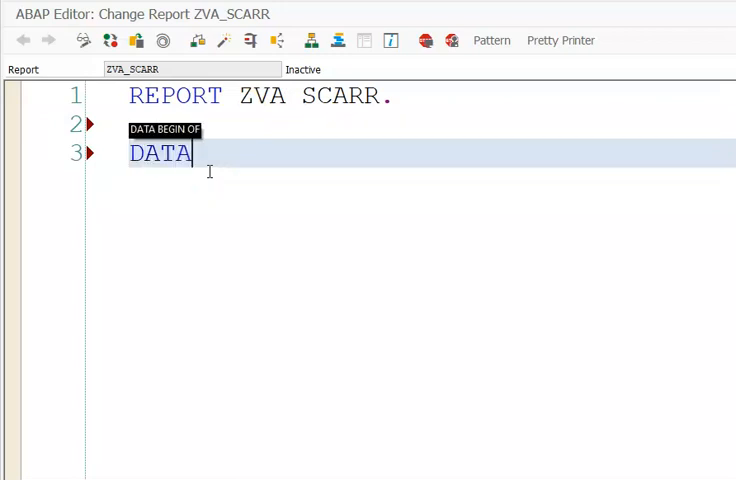
pyautogui.write(': IT_')
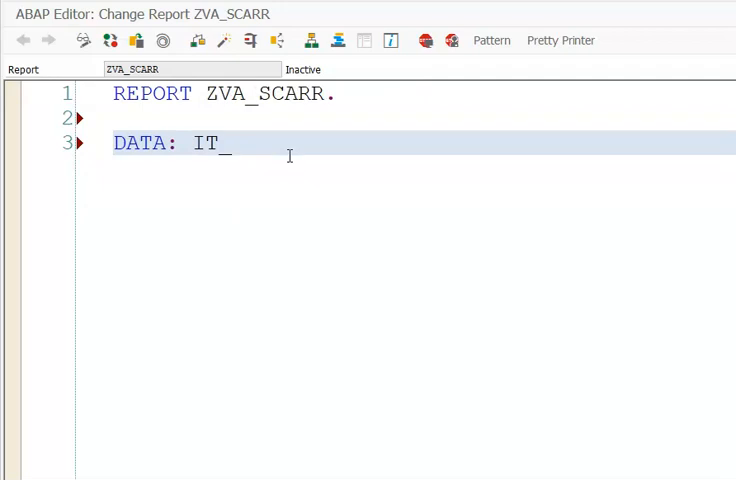
pyautogui.write('SCARR TYPE')
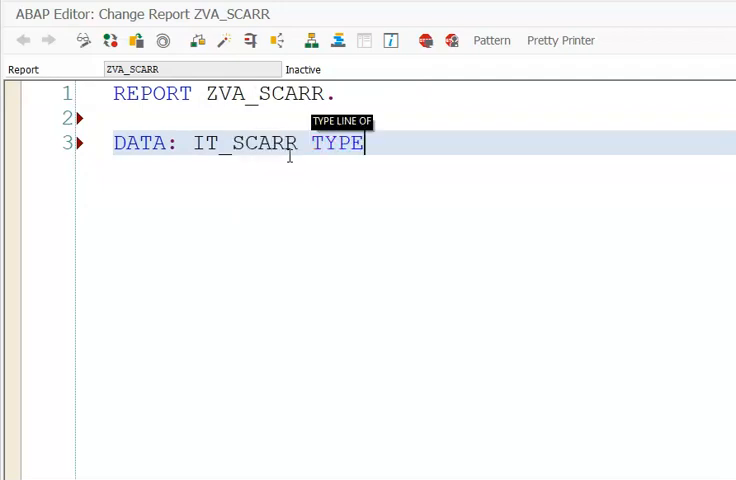
pyautogui.write('STANDARD TABLE OF S')
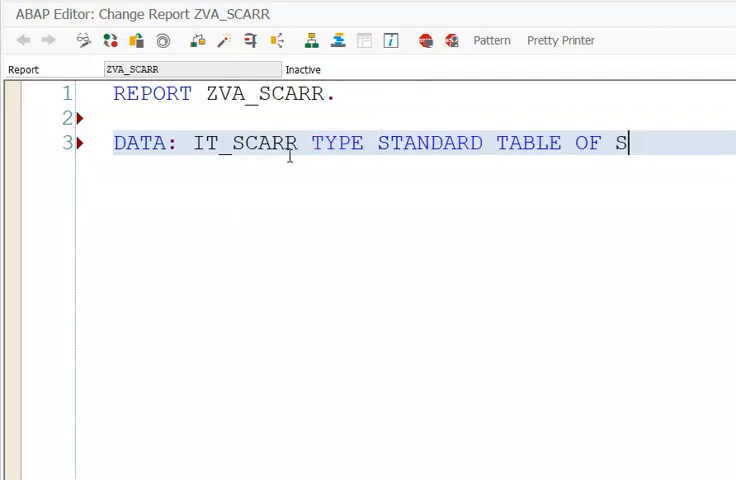
pyautogui.write('CARR,')
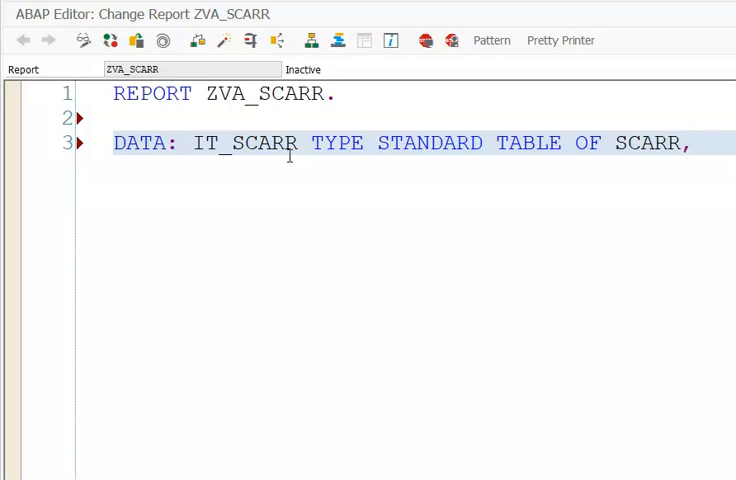
pyautogui.press('enter')
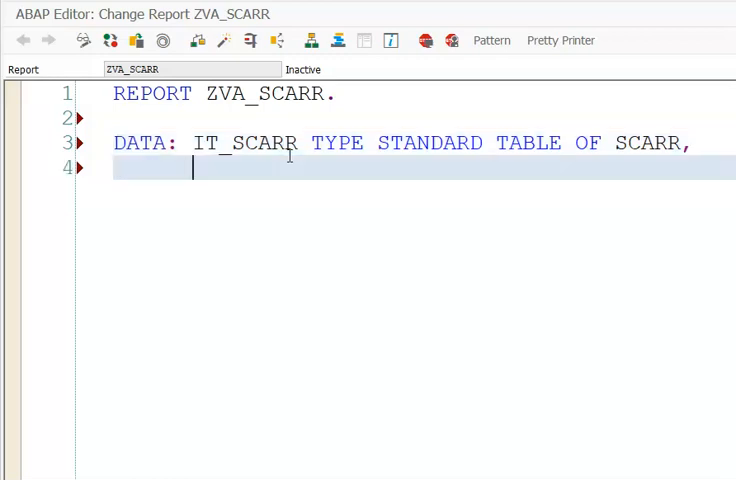
# - Declare work area WA_SCARR TYPE SCARR
pyautogui.write('W')
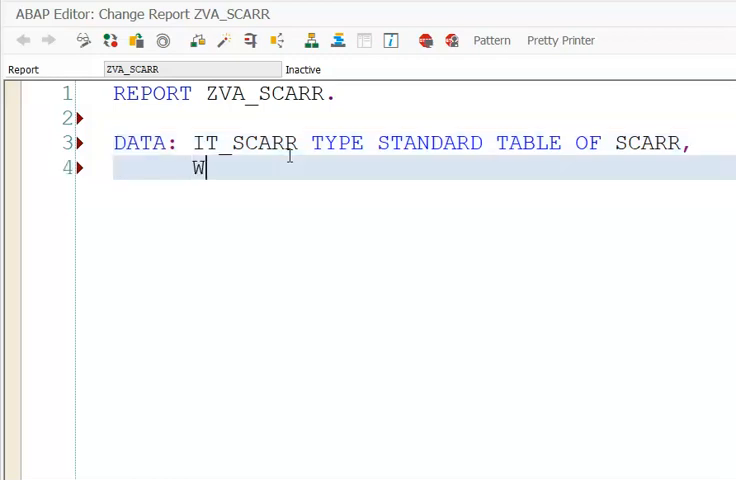
pyautogui.write('A_S')
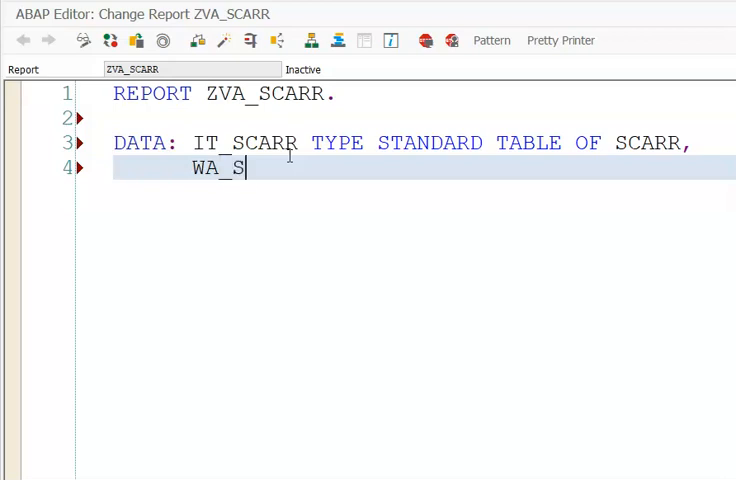
pyautogui.write('CARR RY')
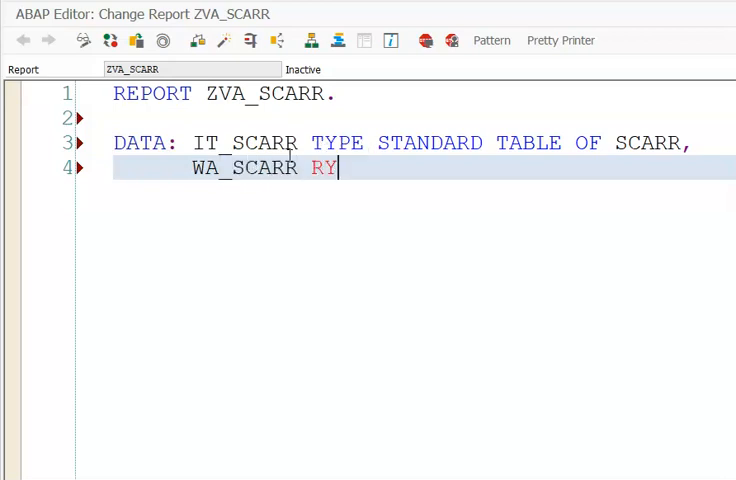
pyautogui.write('TYPE SCAR')
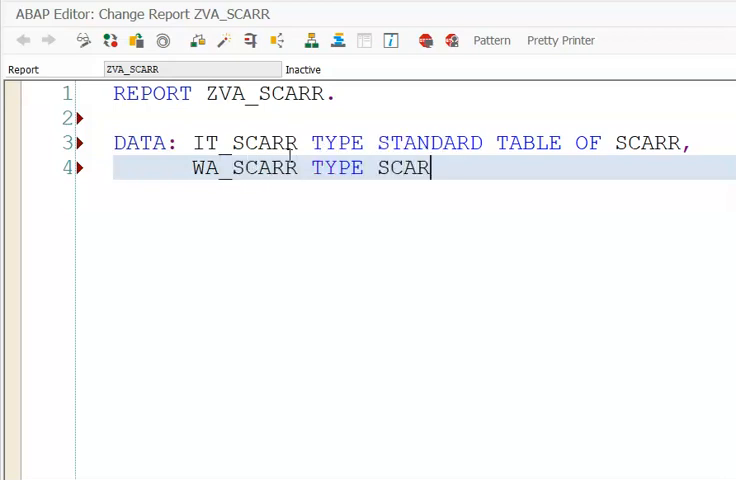
pyautogui.write('R.')
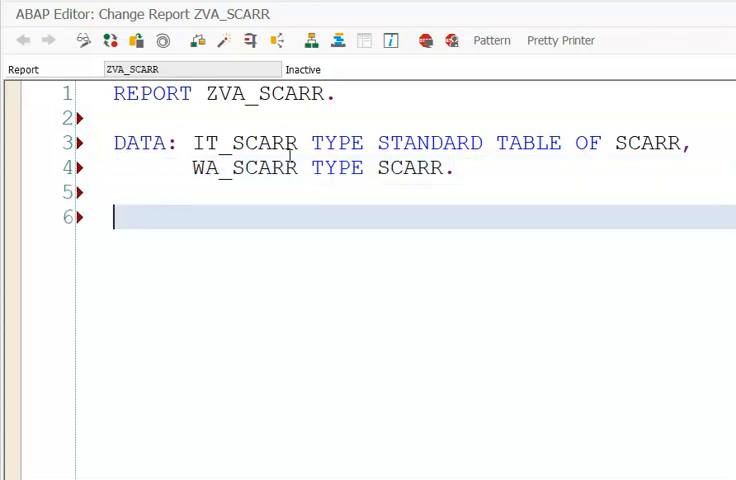
# - Start the PARAMETERS statement for P_CARRID with type CARRID
pyautogui.write('PARAMETERS: P_CA')
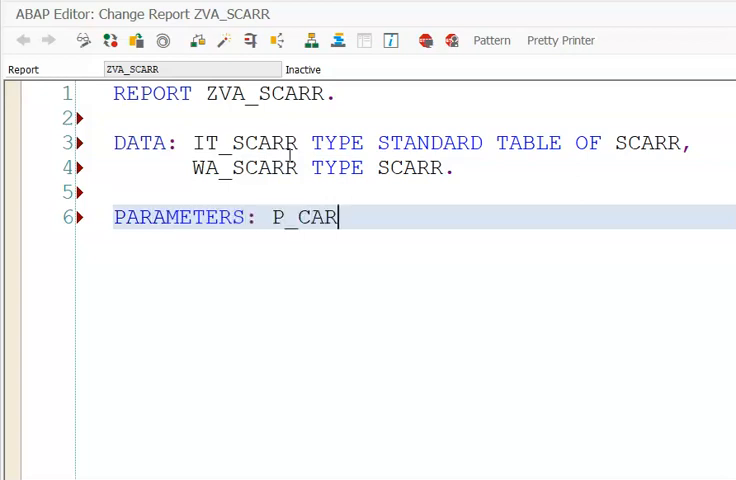
pyautogui.write('RID')
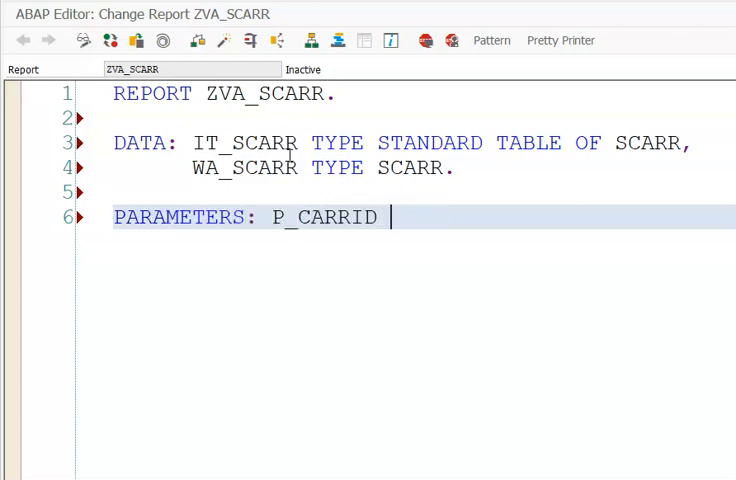
pyautogui.write('TYPE CARR')
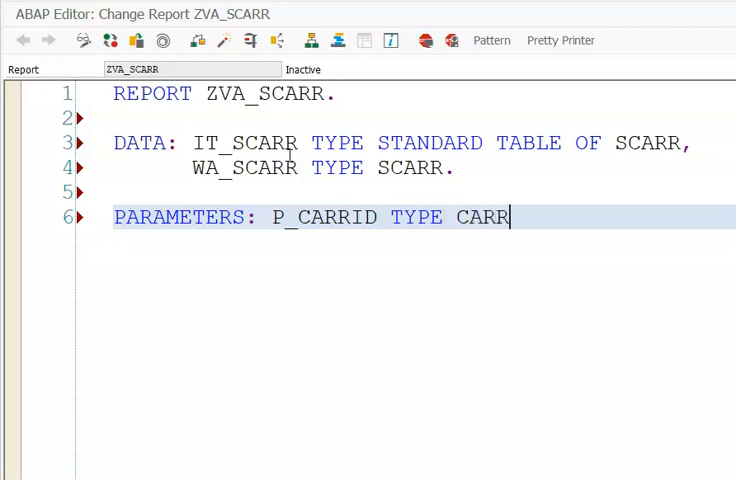
pyautogui.write('ID.')
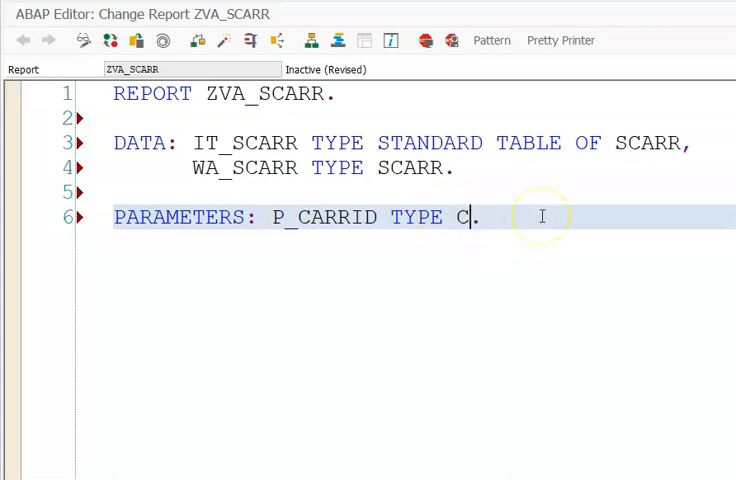
# - Change P_CARRID's type to S_CARR_ID and add blank lines below it
pyautogui.write('_CARR_ID')
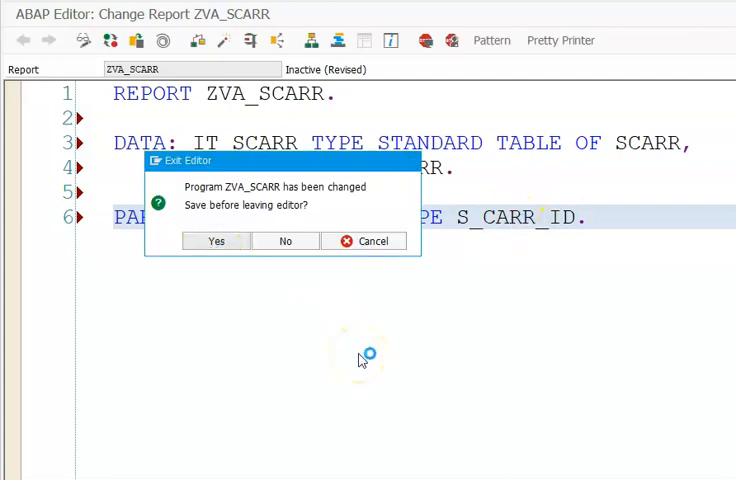
pyautogui.moveTo(529, 332)
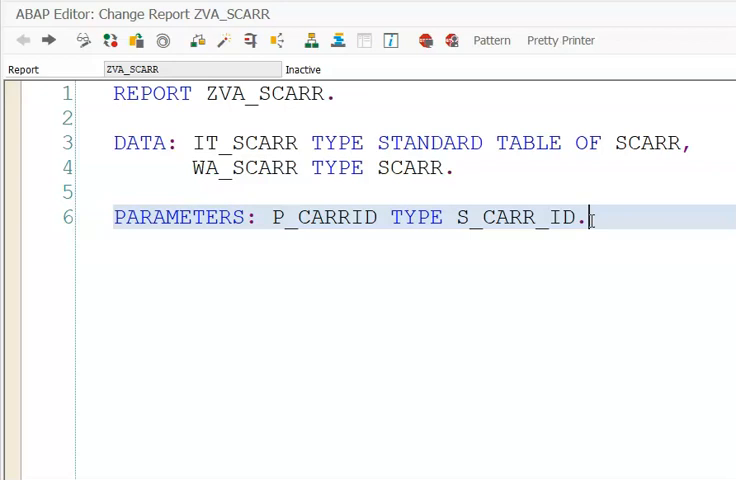
pyautogui.press('Enter')
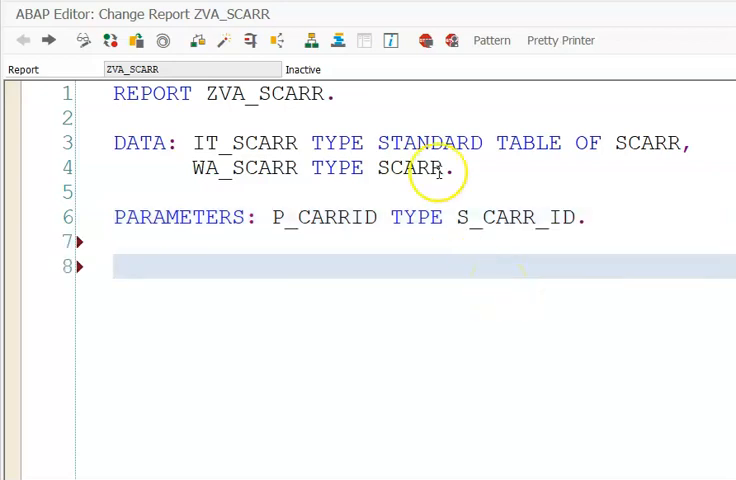
# - Insert CALL FUNCTION 'ZVA_SCARR' with PCARRID = P_CARRID and ITCARR = IT_SCARR
pyautogui.click(222, 40)
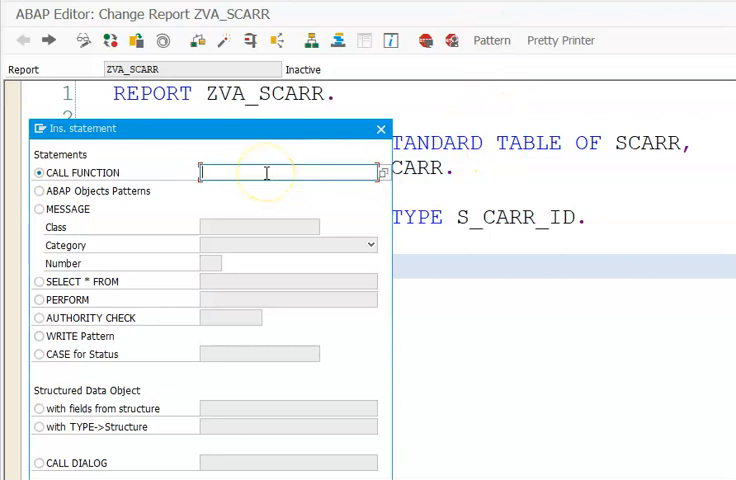
pyautogui.write('ZVA')
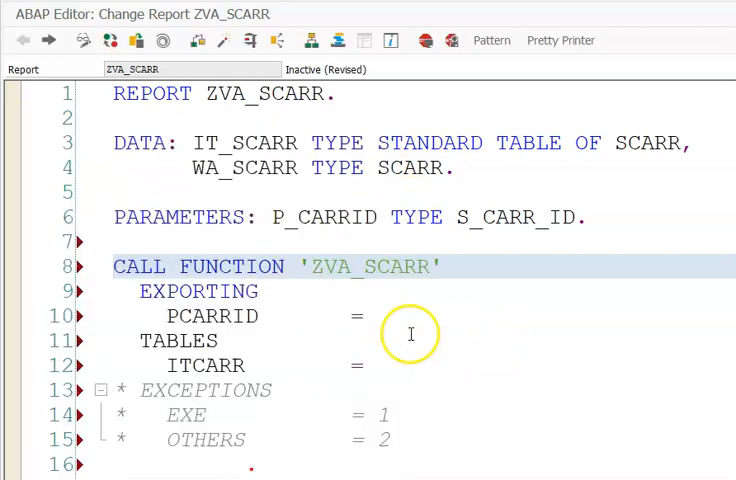
pyautogui.write('P')
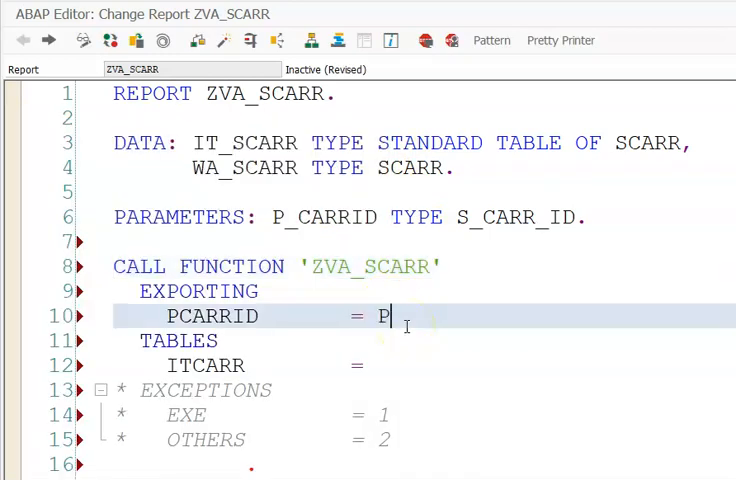
pyautogui.write('_CARRID')
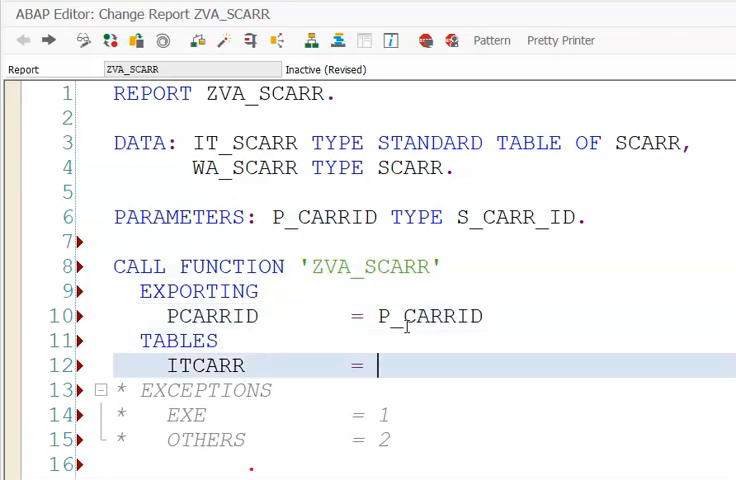
pyautogui.write('IT_')
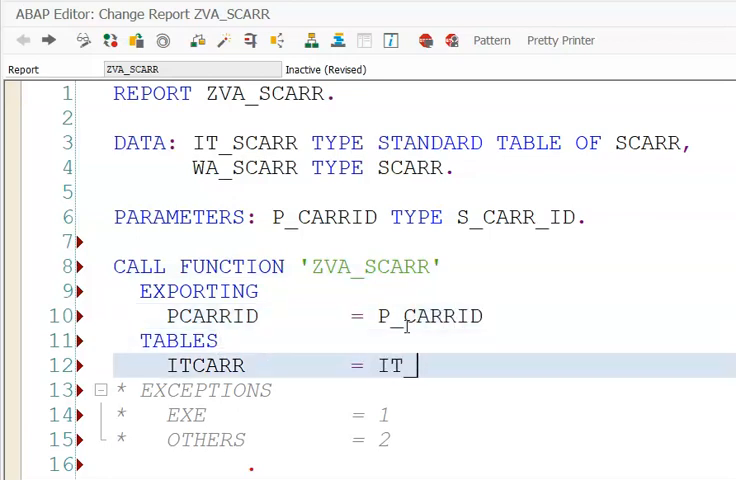
pyautogui.write('SCARR')
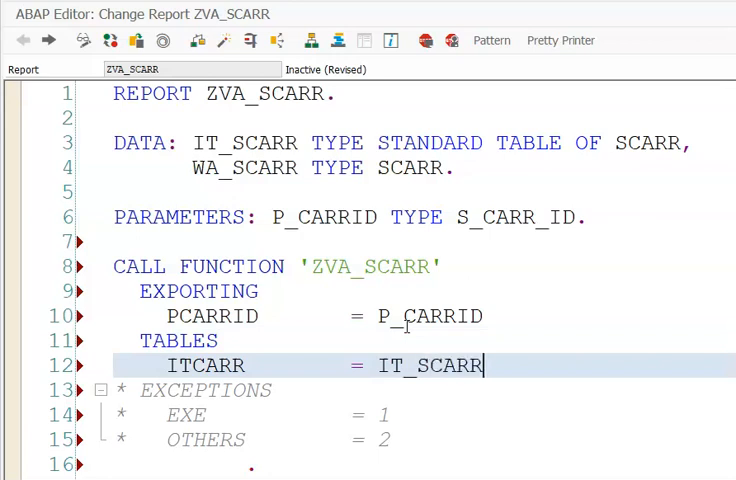
pyautogui.scroll(-3)
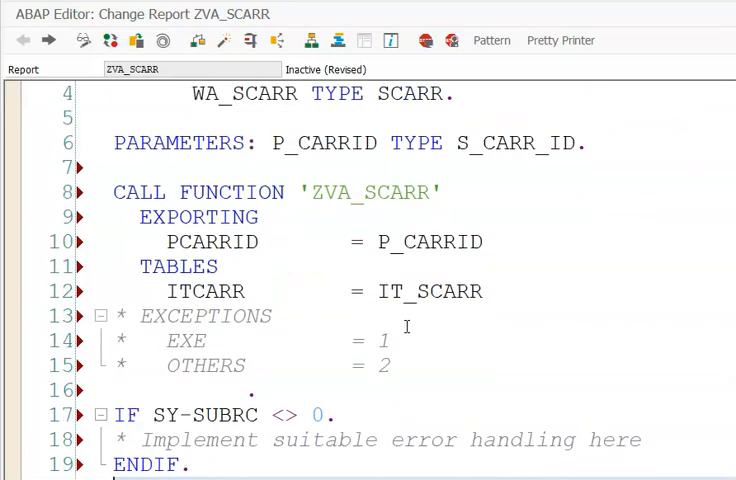
# - Complete IF SY-SUBRC = 1 and add MESSAGE A001(ZVA_MSG). inside it
pyautogui.click(207, 316)
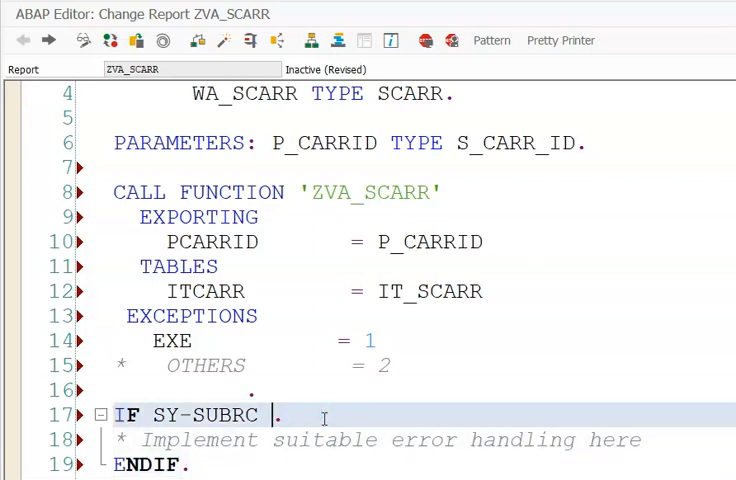
pyautogui.write('= 1')
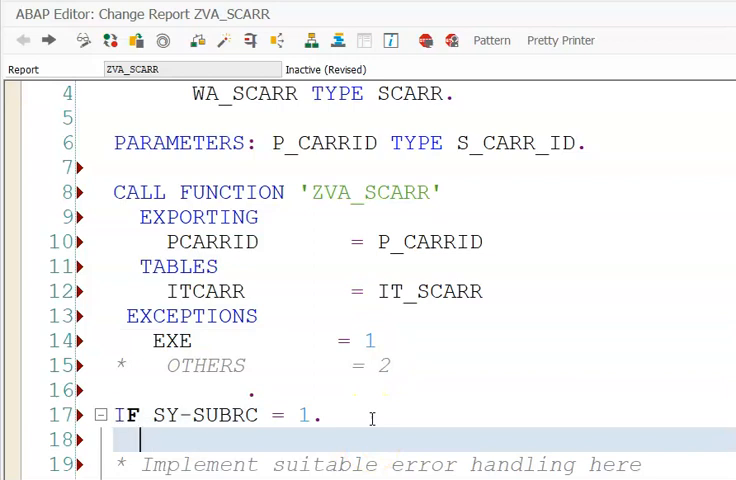
pyautogui.write('MESSAGE')
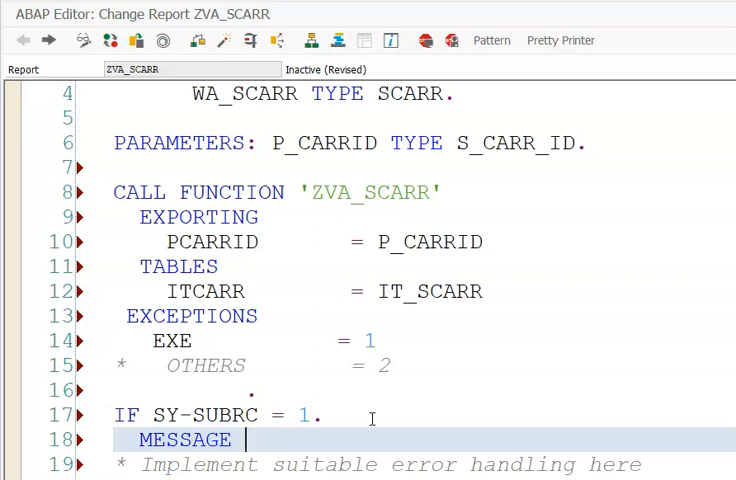
pyautogui.write('A')
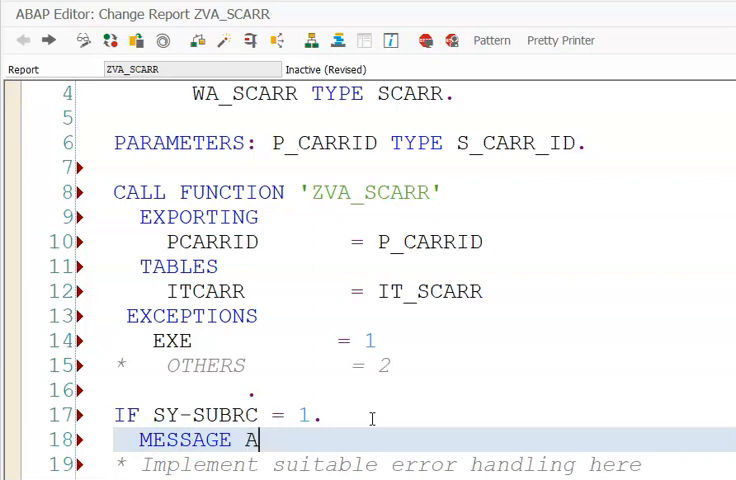
pyautogui.write('00')
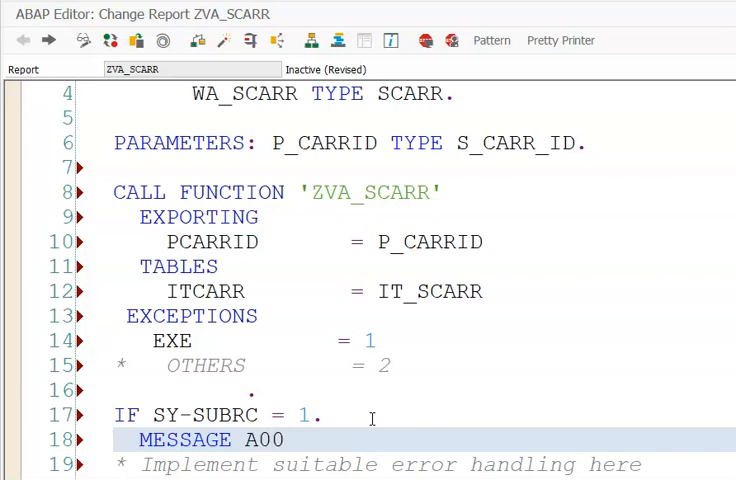
pyautogui.write('1()')
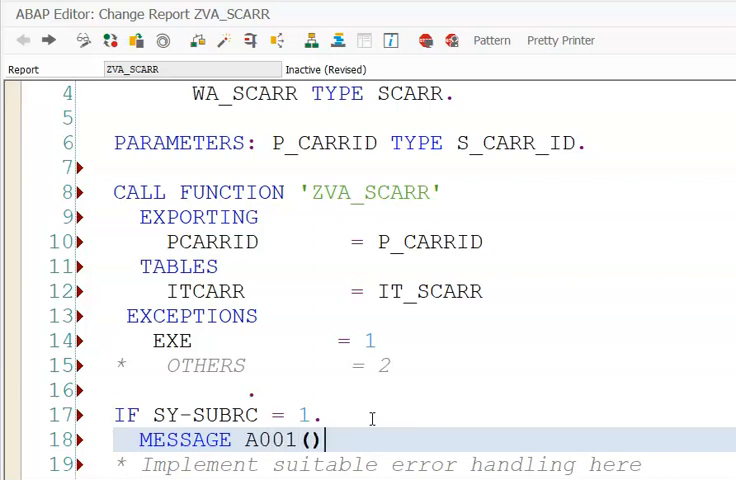
pyautogui.write('ZVA_')
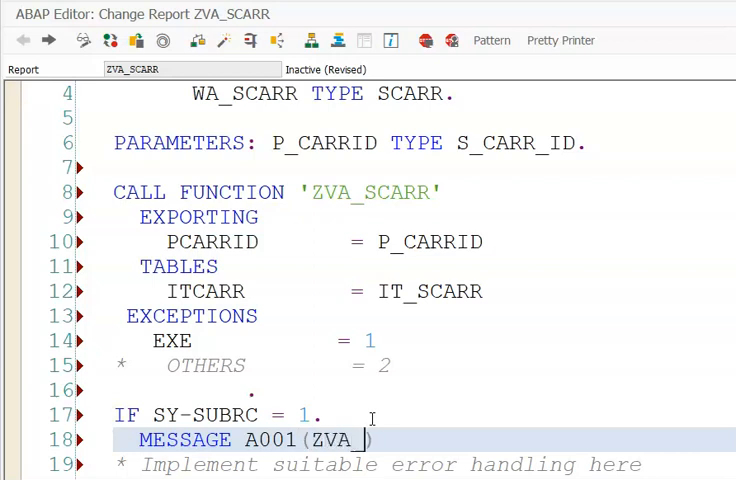
pyautogui.write('MSG)')
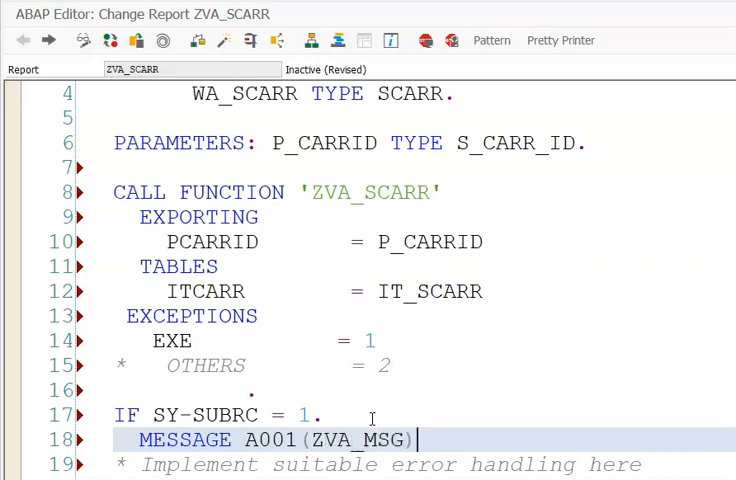
pyautogui.write('.')
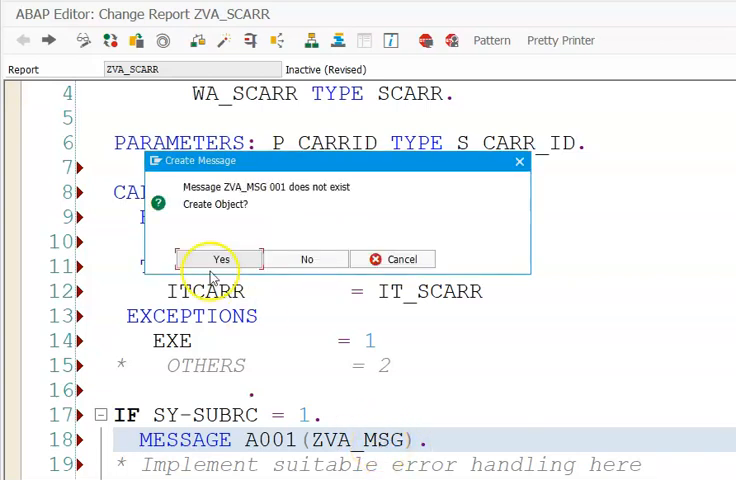
# - Create message class ZVA_MSG with a short text and save it as a local object
pyautogui.click(221, 259)
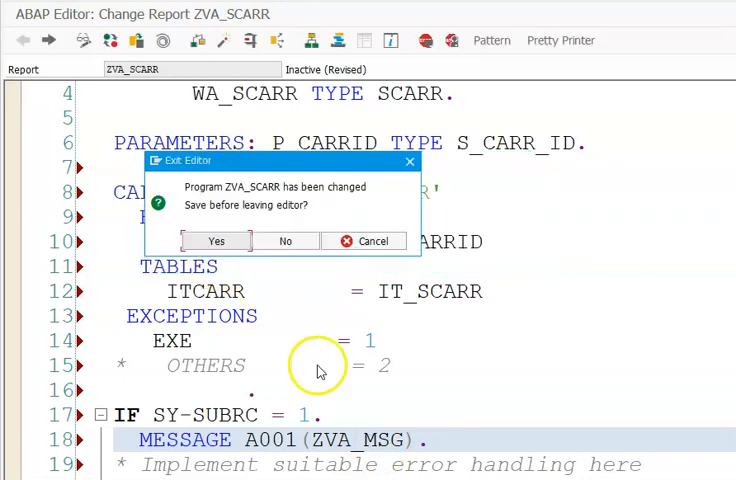
pyautogui.moveTo(280, 405)
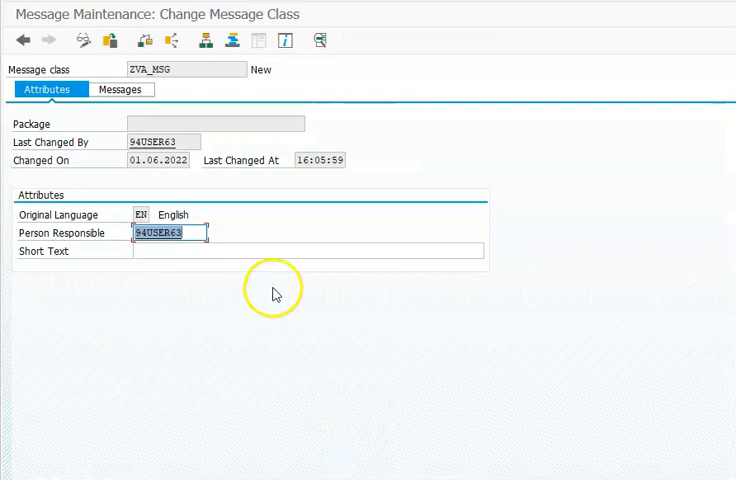
pyautogui.write('ME')
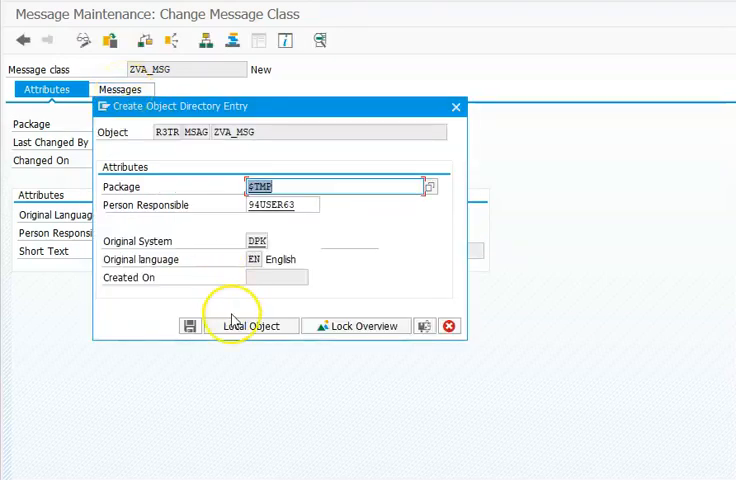
pyautogui.moveTo(190, 326)
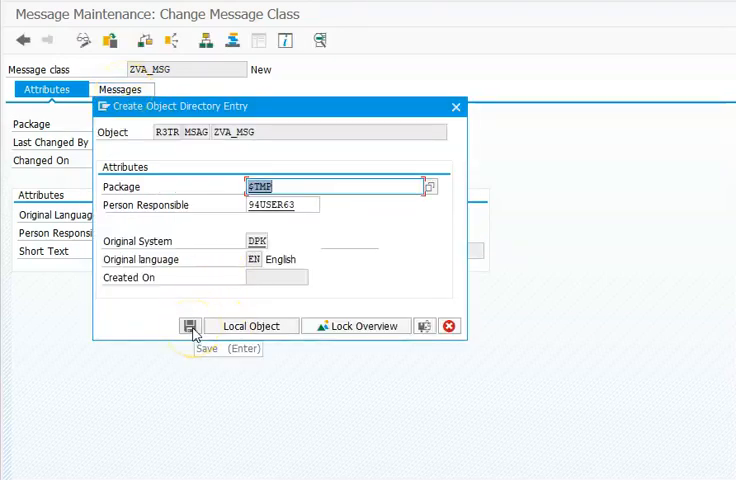
pyautogui.click(191, 325)
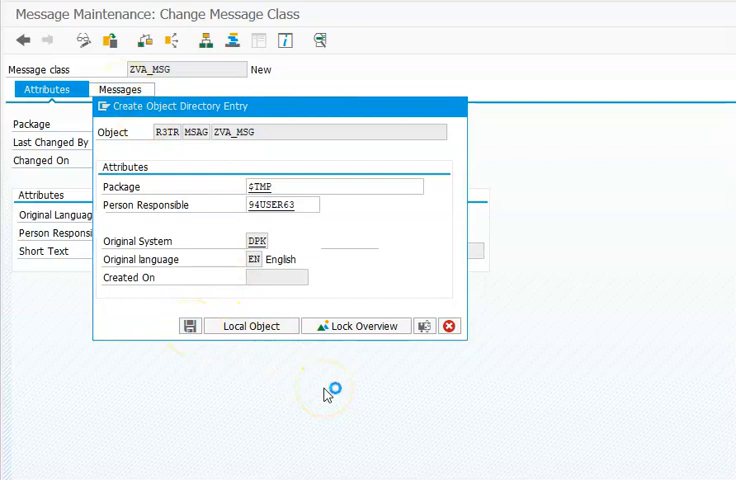
pyautogui.click(251, 325)
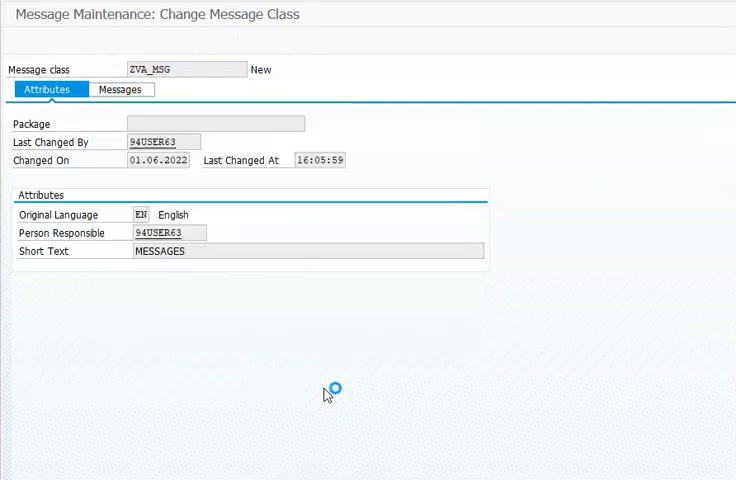
# - Enter 'No data for this selection' as the text of message 001
pyautogui.click(118, 89)
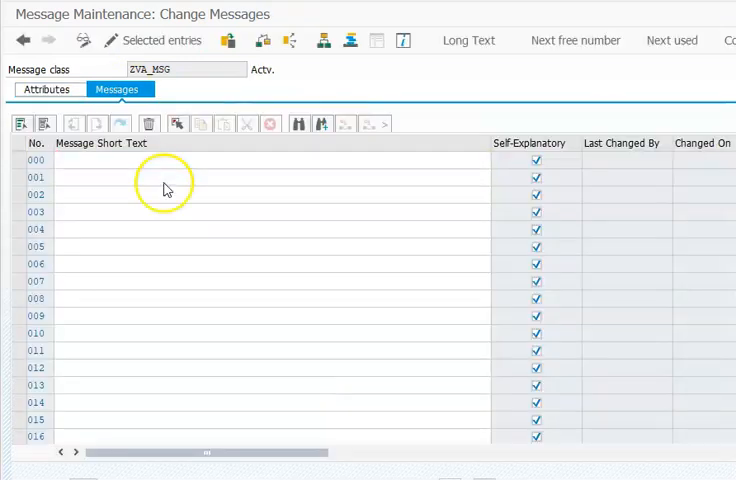
pyautogui.click(170, 177)
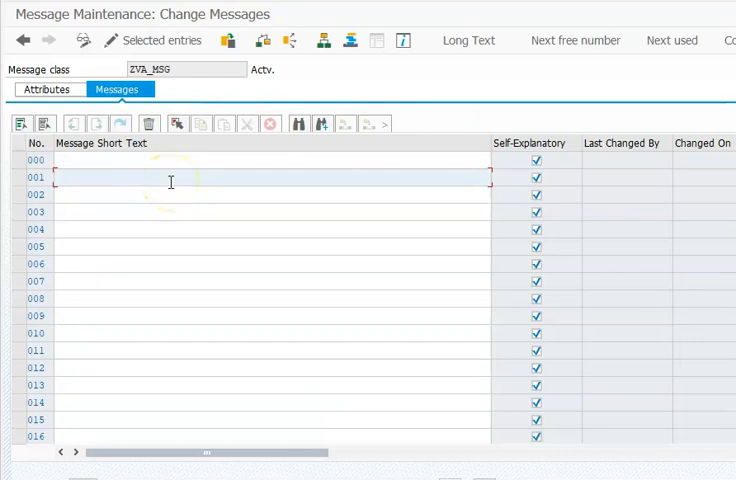
pyautogui.write('no')
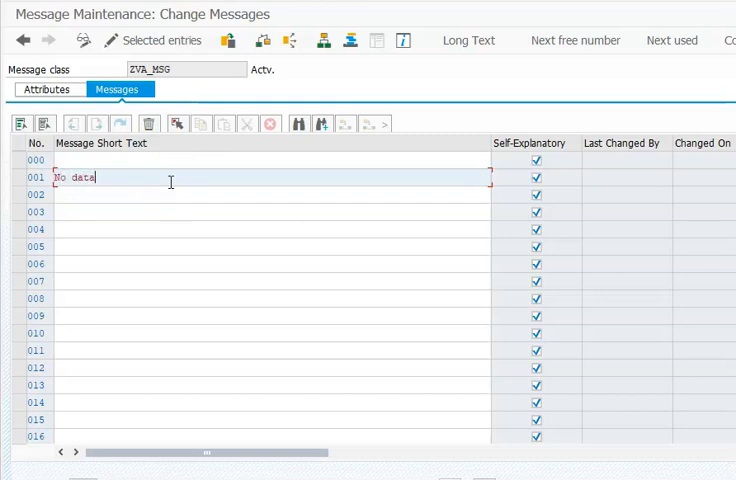
pyautogui.write('for this selecti')
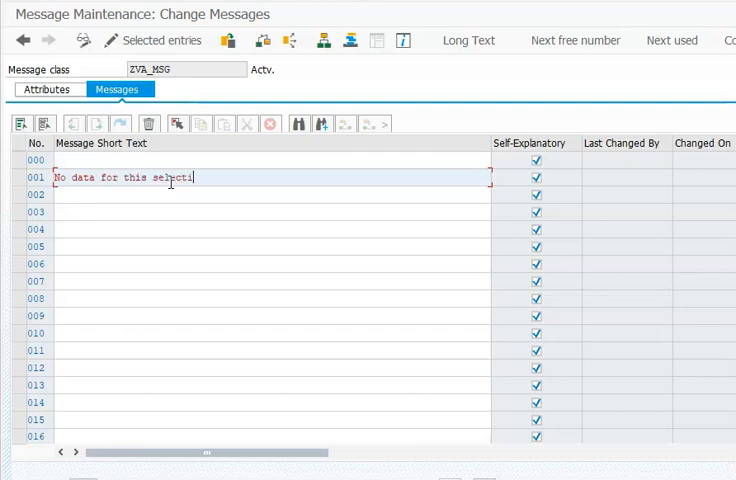
pyautogui.write('on')
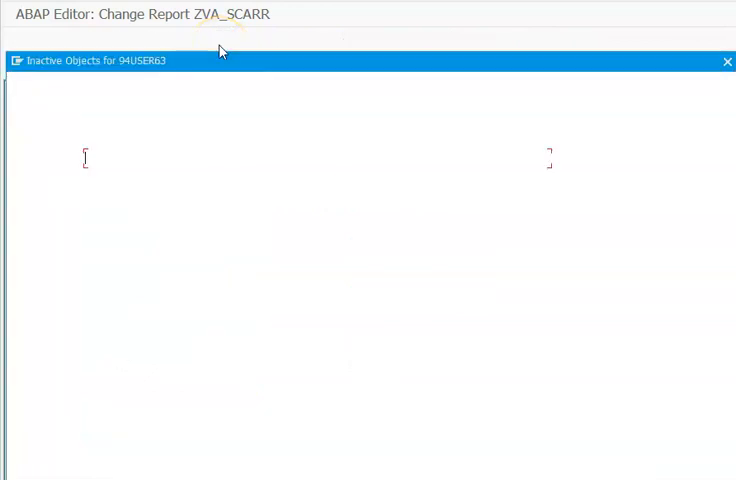
# - Activate ZVA_SCARR from the Inactive Objects list
pyautogui.click(285, 40)
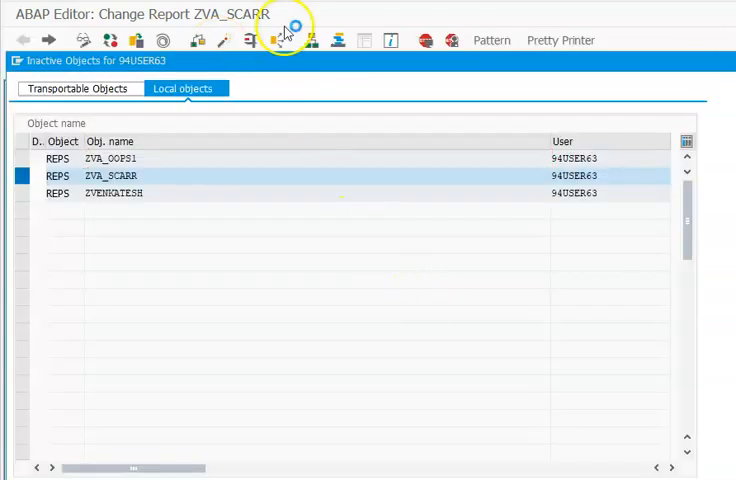
pyautogui.doubleClick(110, 175)
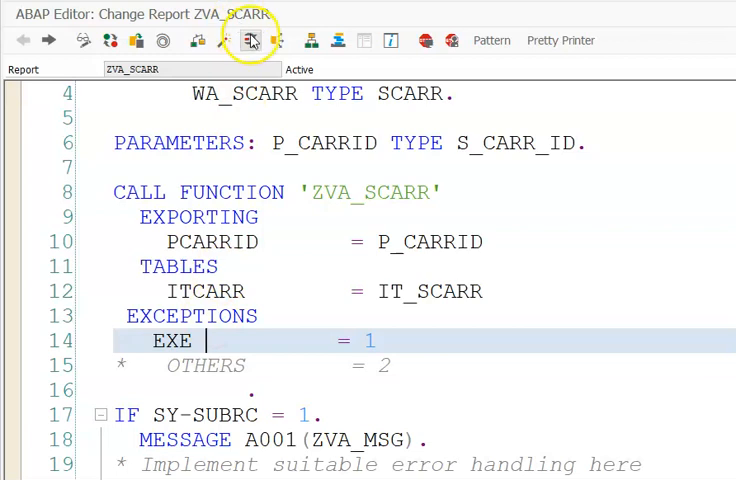
# - Run the ZVA_SCARR report with carrier aa in P_CARRID
pyautogui.click(252, 40)
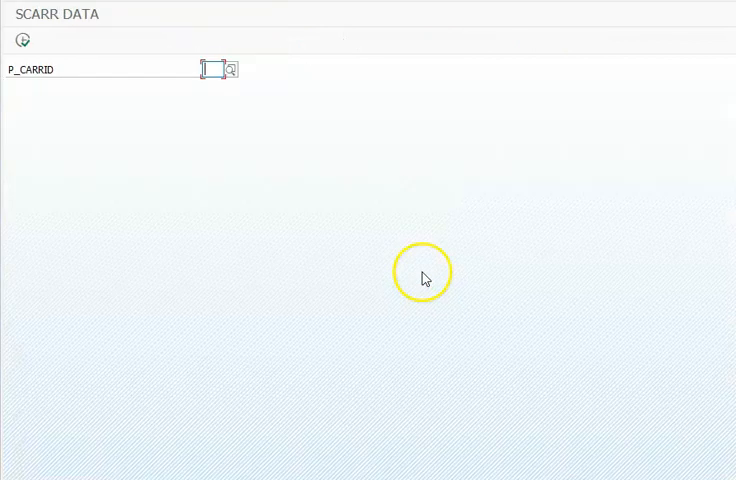
pyautogui.write('aa')
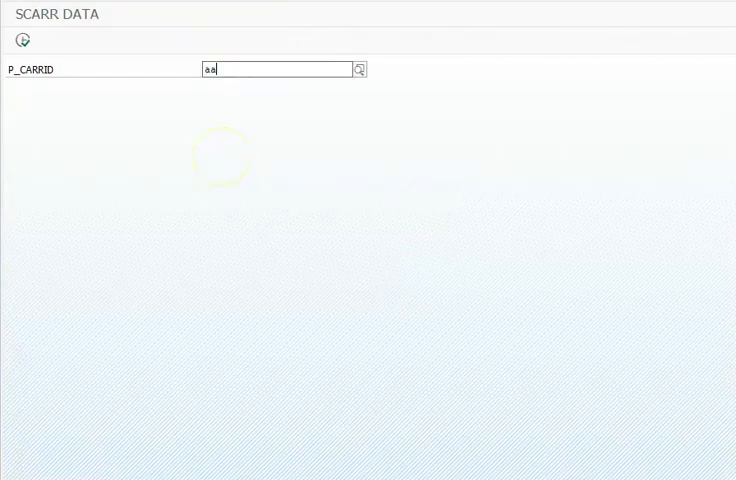
pyautogui.click(22, 40)
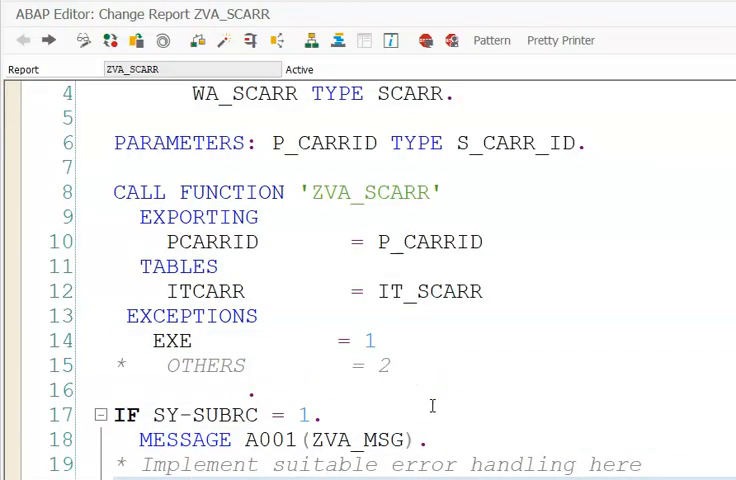
# - Add a LOOP AT it_scarr INTO wa_scarr ... ENDLOOP block to the code
pyautogui.scroll(-3)
pyautogui.write('loop at it')
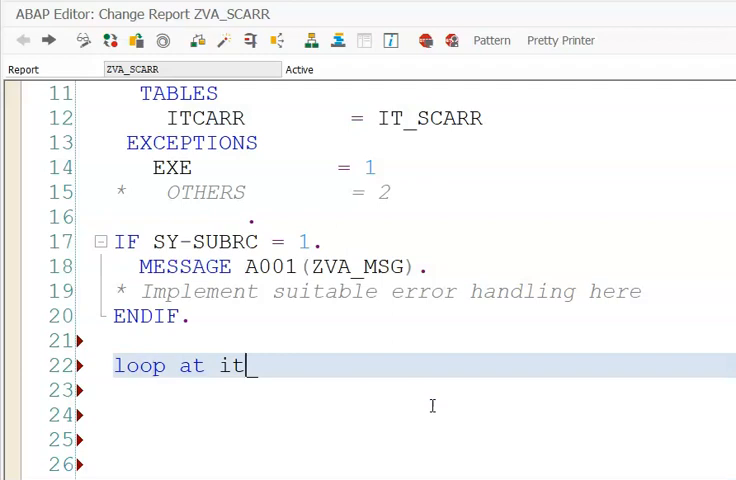
pyautogui.write('_scarr')
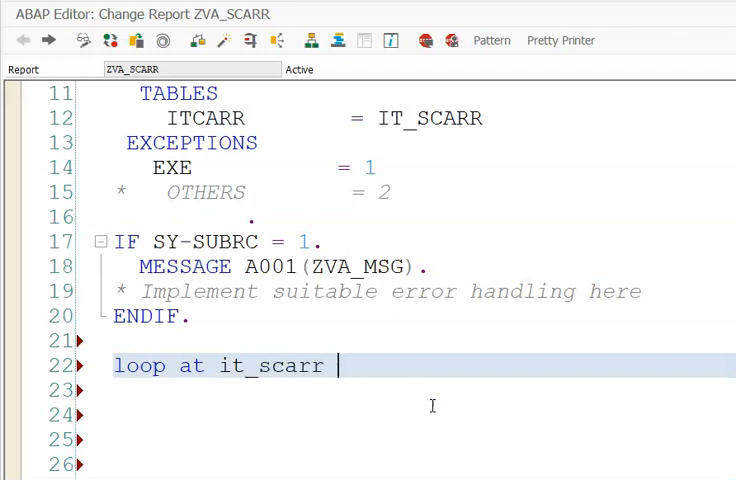
pyautogui.write('into wa_')
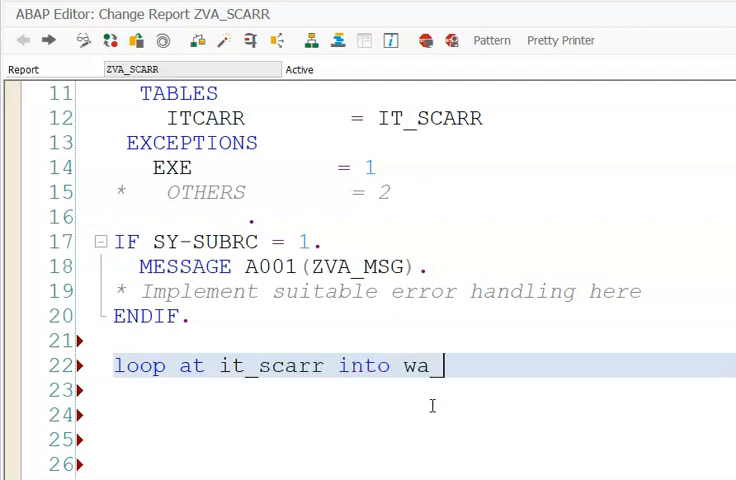
pyautogui.write('scarr.')
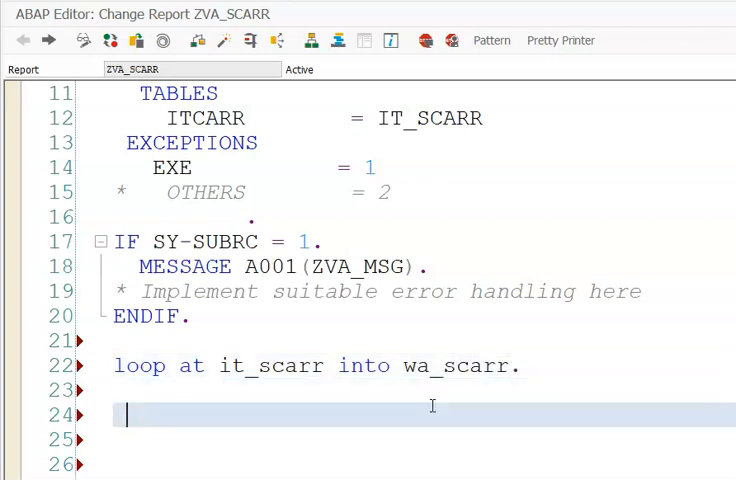
pyautogui.write('endloop.')
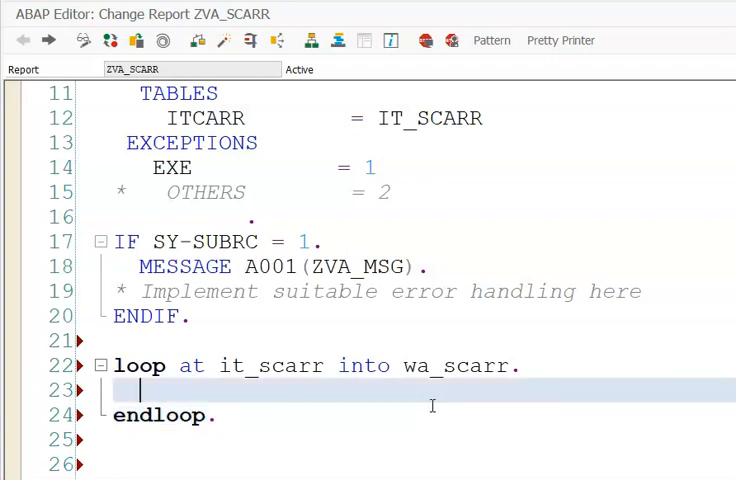
# - Write wa_scarr-carrid, CARRNAME, CURRCODE and URL inside the loop
pyautogui.write('write:')
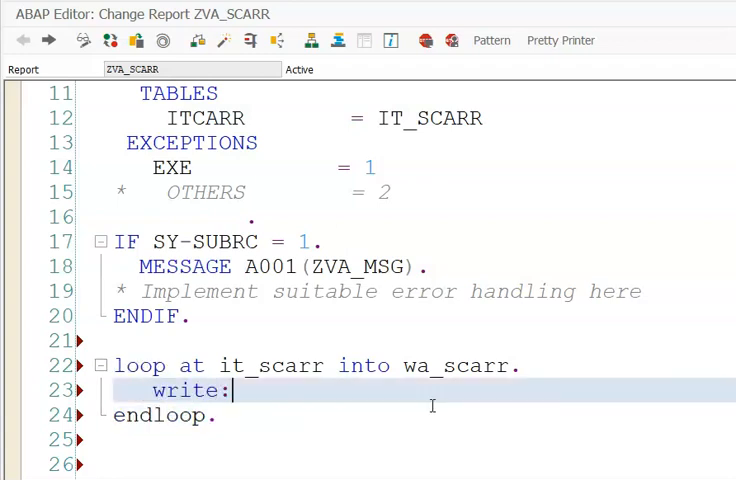
pyautogui.write('/ wa_s')
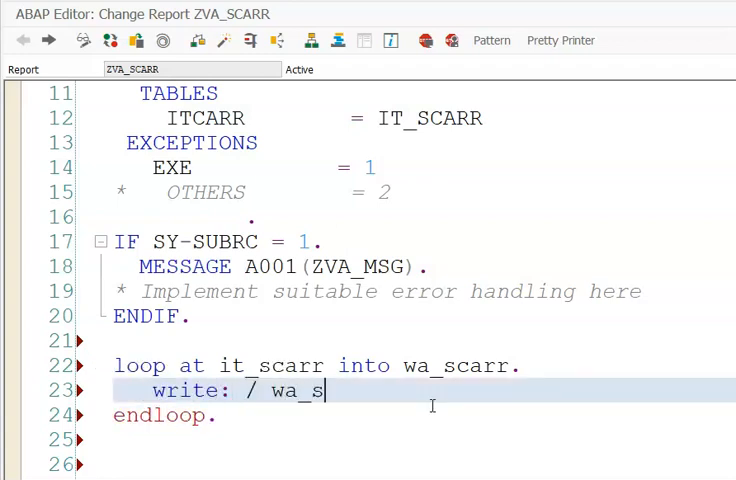
pyautogui.write('carr-')
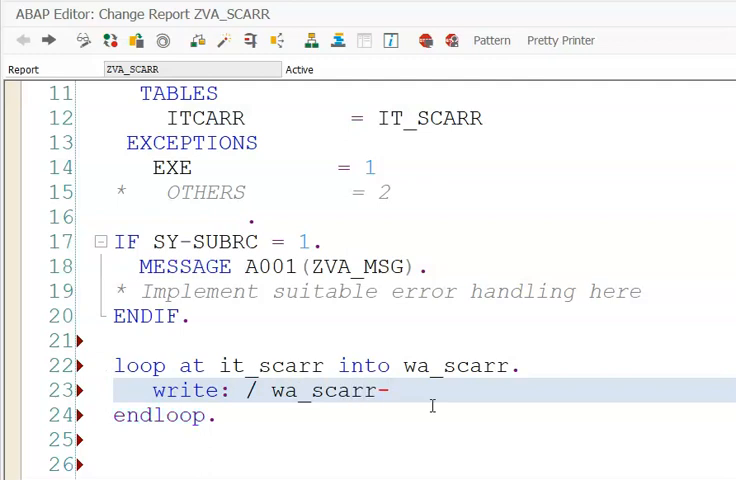
pyautogui.write('carrid,')
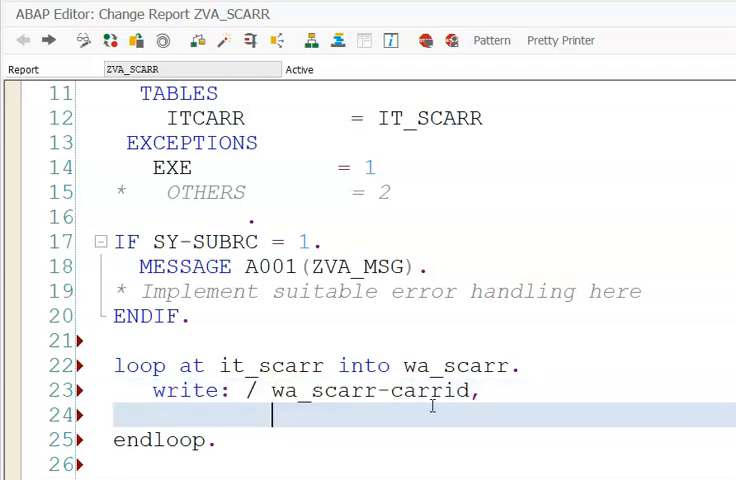
pyautogui.write('wa_scarr-')
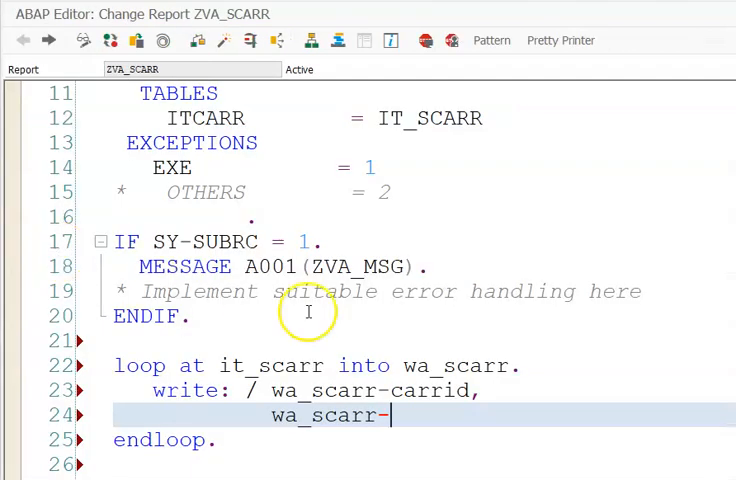
pyautogui.write('CARRNAME')
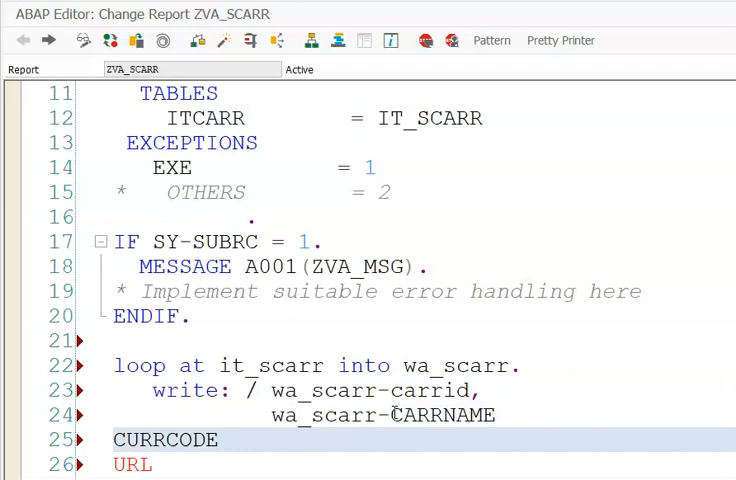
pyautogui.click(125, 439)
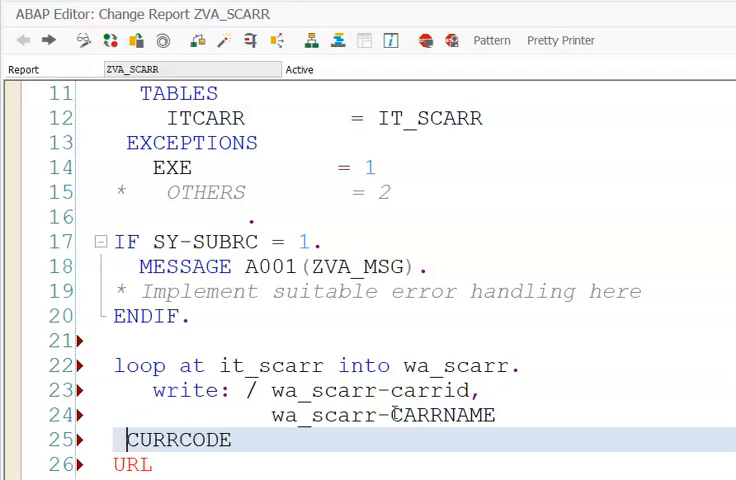
pyautogui.write('wa_scarr-')
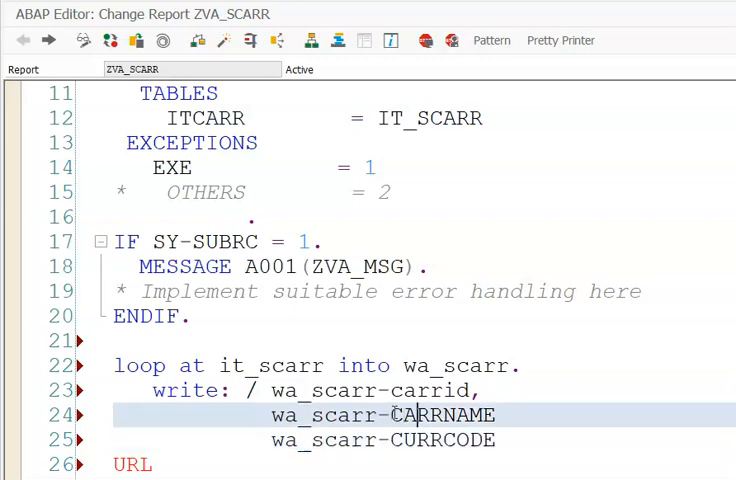
pyautogui.write(',')
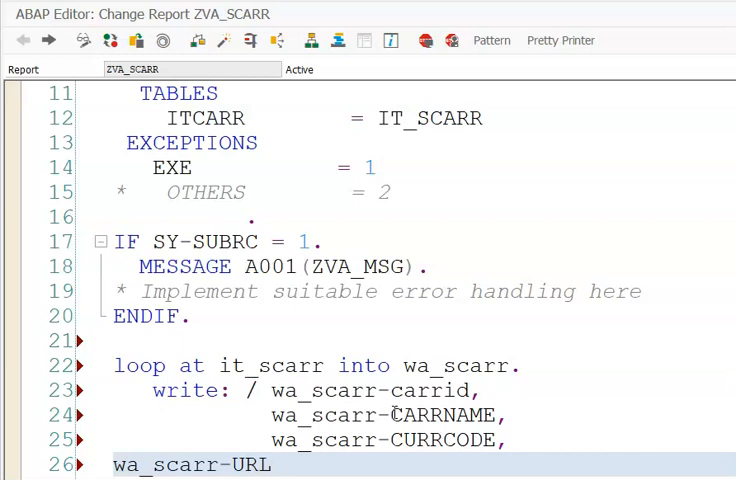
pyautogui.write(',')
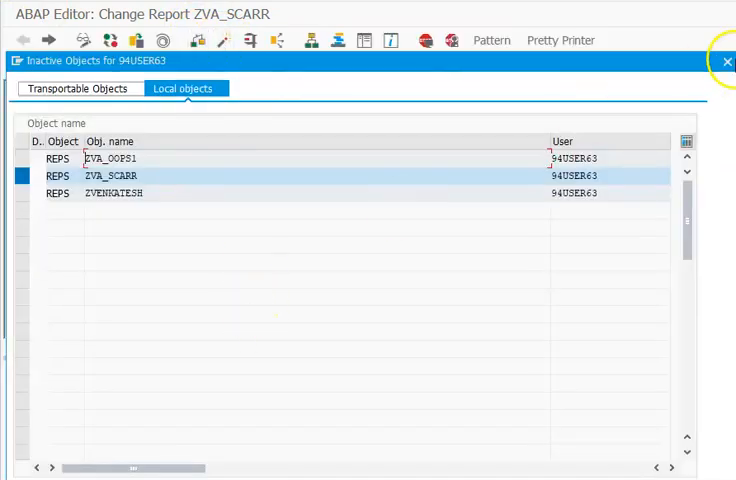
# - Fix the missing period after wa_scarr-URL and activate ZVA_SCARR successfully
pyautogui.click(723, 60)
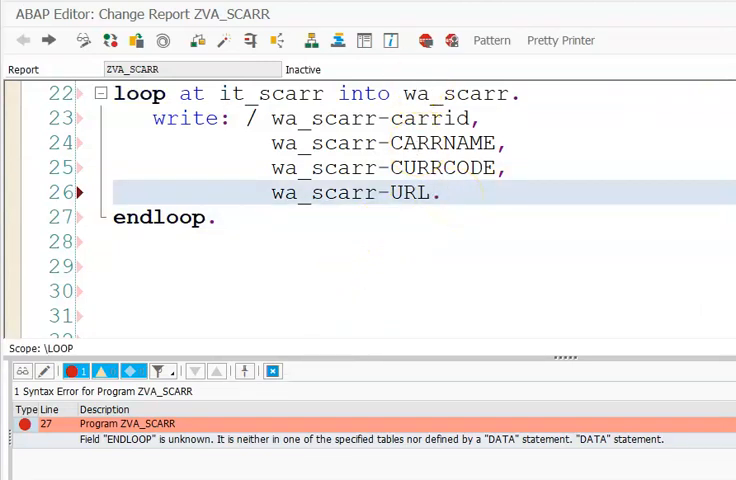
pyautogui.click(220, 40)
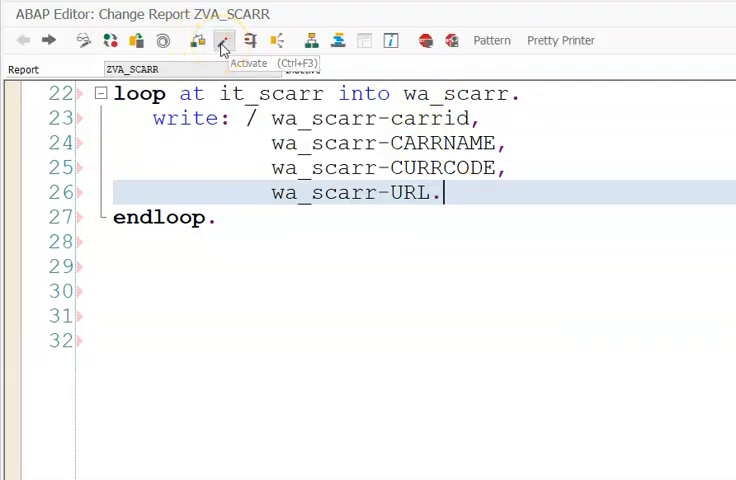
pyautogui.click(222, 40)
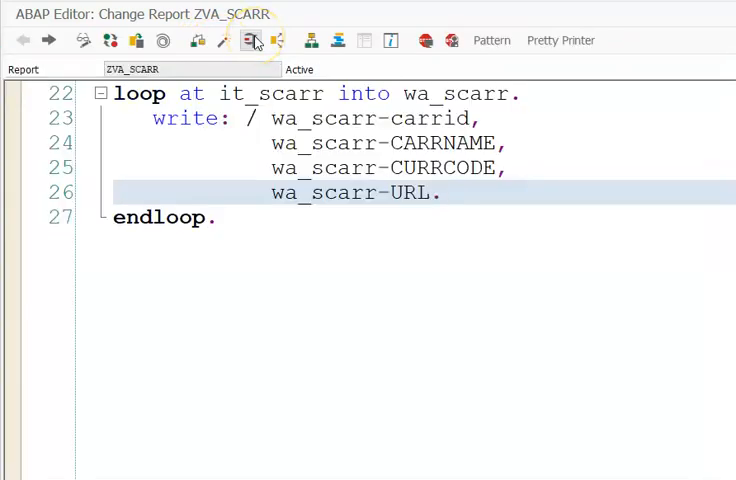
# - Test-run ZVA_SCARR with carrier a, then run it again with aa
pyautogui.click(252, 40)
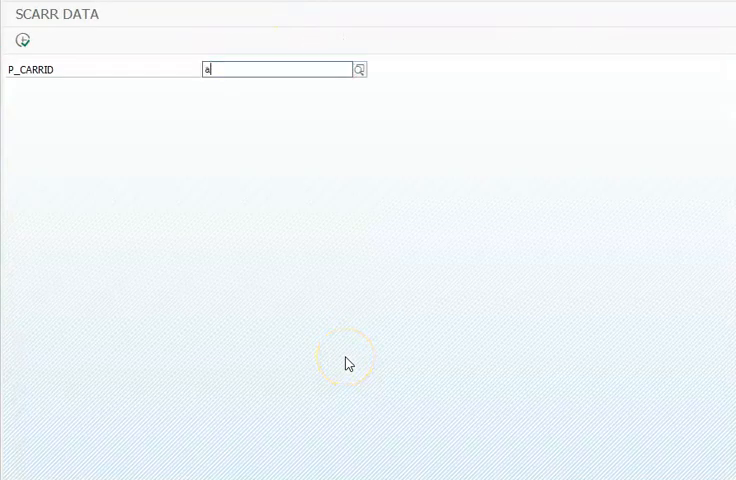
pyautogui.write('a_scarr-URL.')
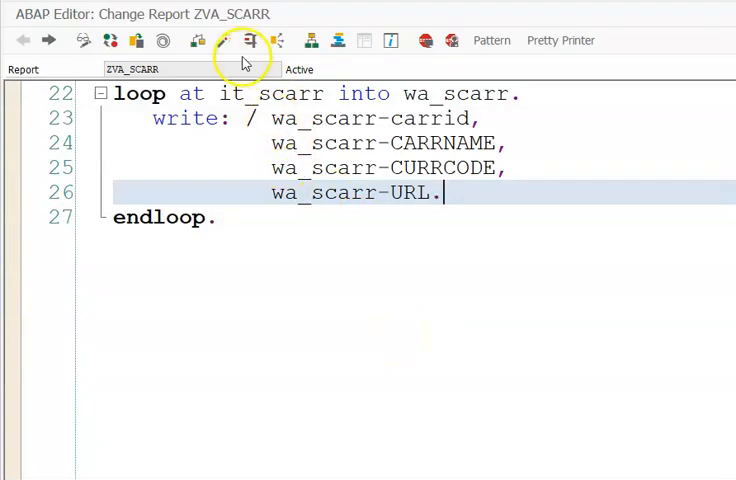
pyautogui.click(248, 40)
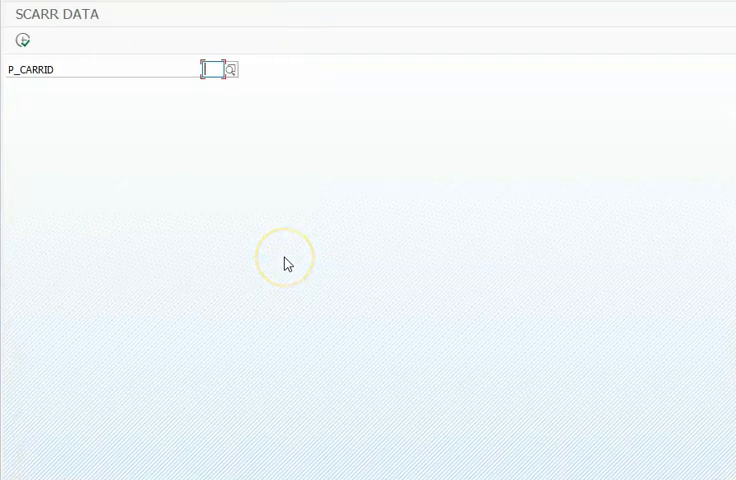
pyautogui.write('aa')
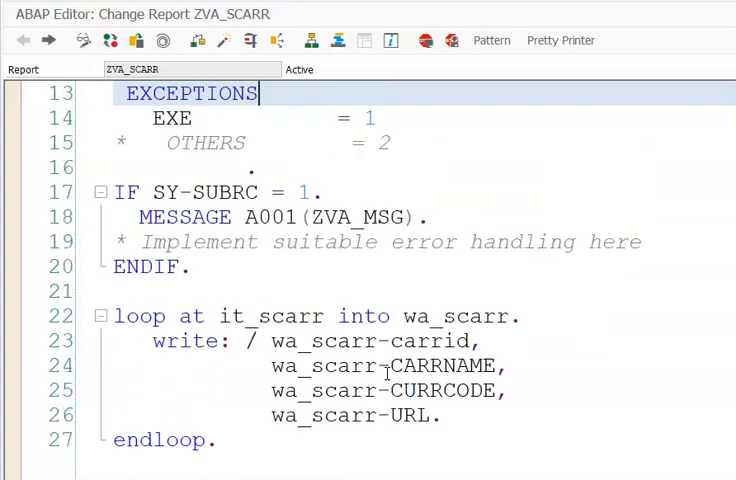
pyautogui.moveTo(299, 276)
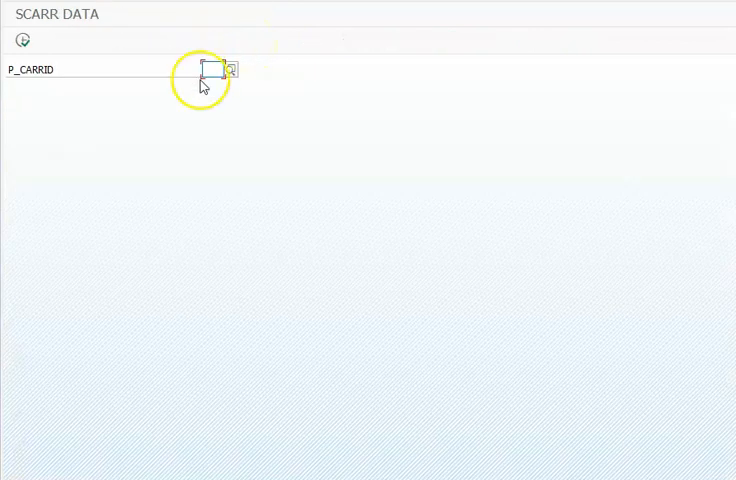
# - Run ZVA_SCARR for carrier jj and close the 'No data for this selection' popup
pyautogui.click(210, 70)
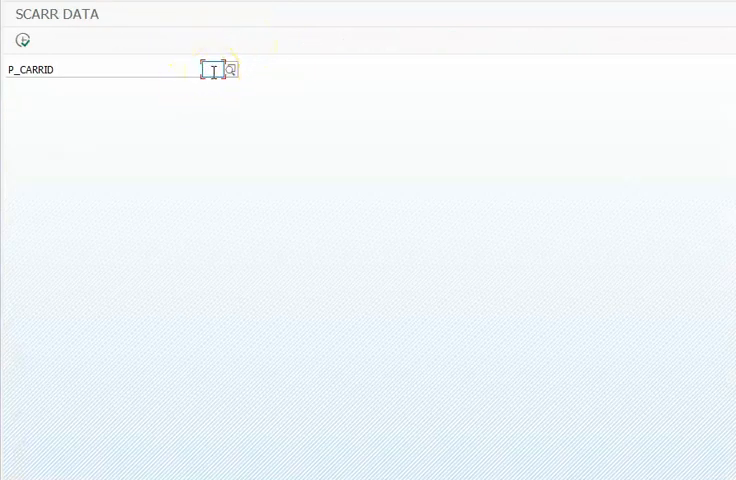
pyautogui.write('jj')
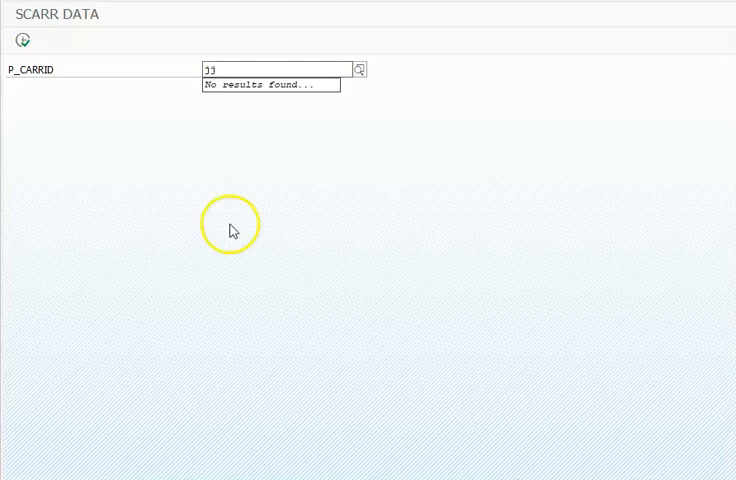
pyautogui.click(23, 40)
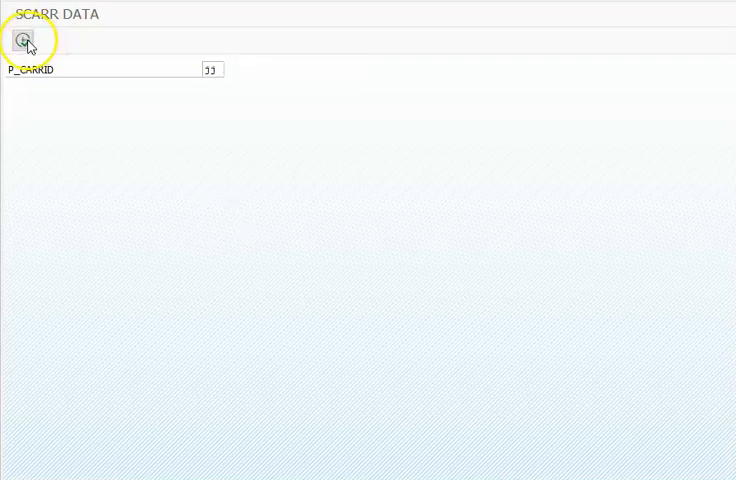
pyautogui.click(23, 41)
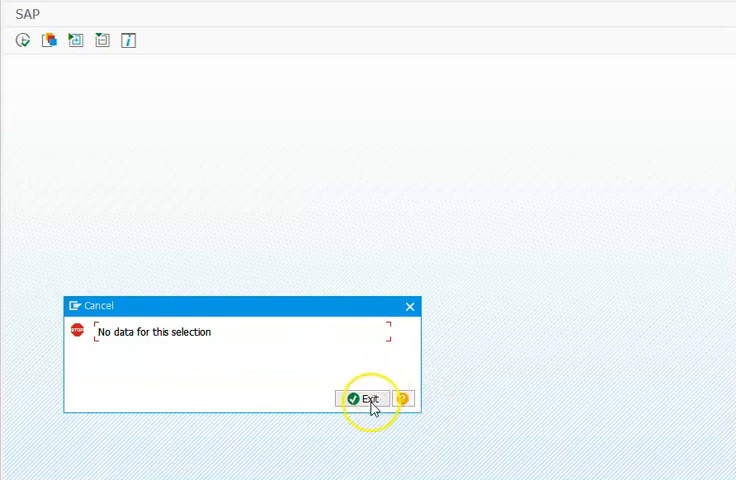
pyautogui.click(365, 398)
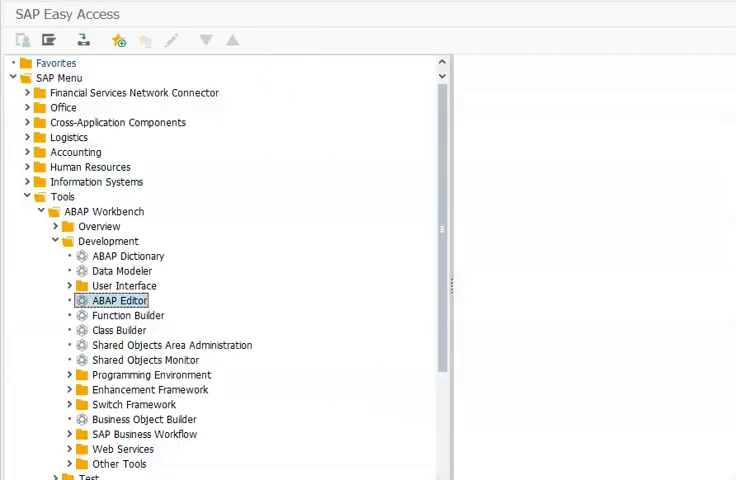